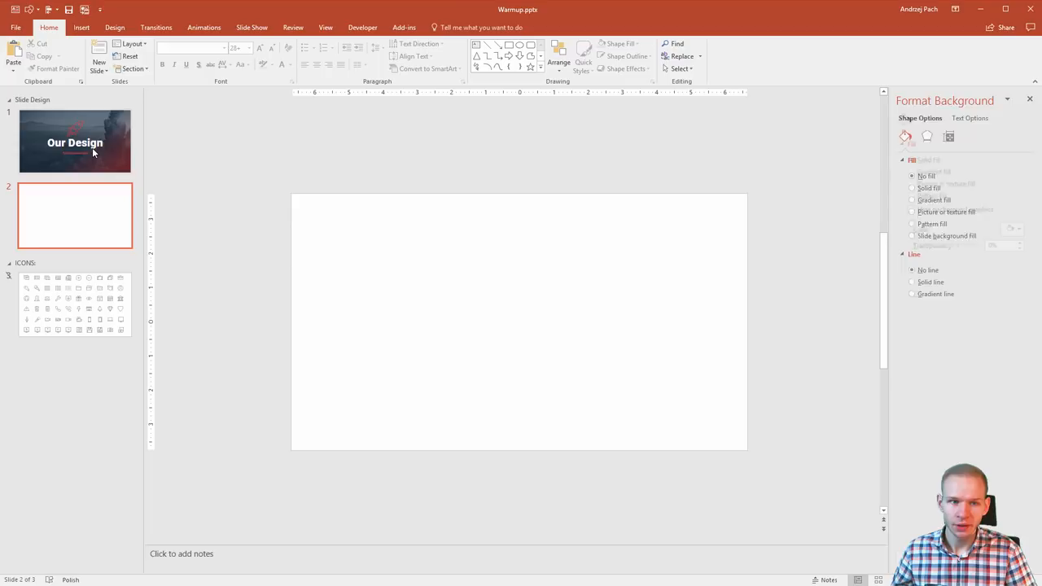
Copy the Our Design title and tagline from slide 1 onto the blank slide 2
{"action": "left_click", "coordinate": [75, 140]}
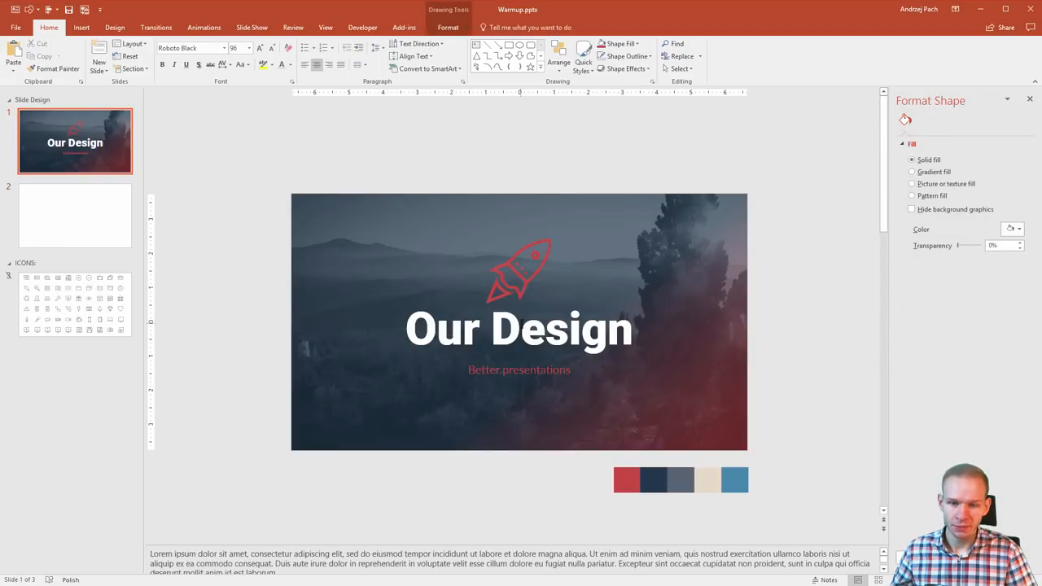
{"action": "left_click", "coordinate": [518, 328]}
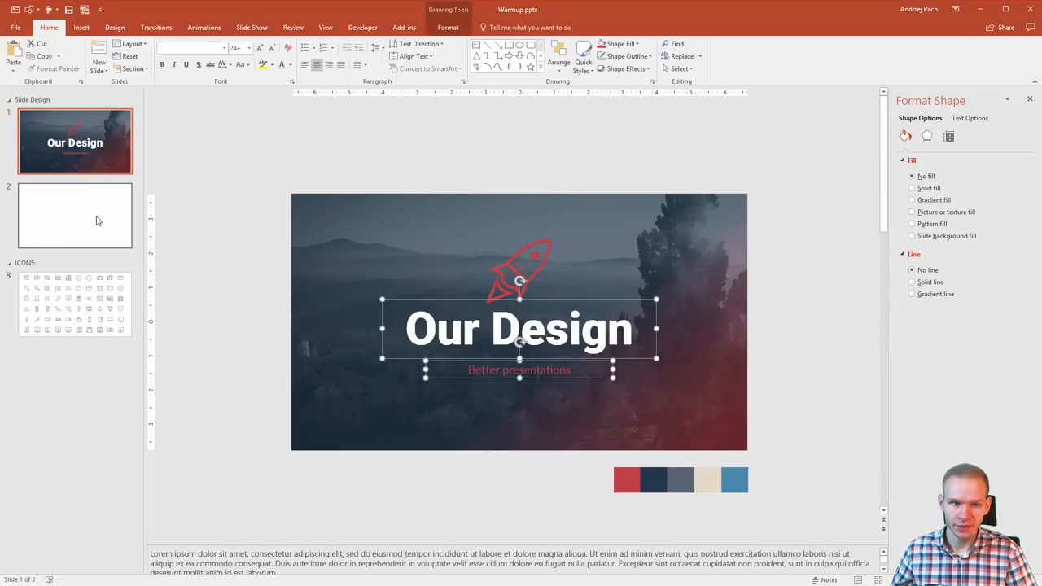
{"action": "left_click", "coordinate": [75, 215]}
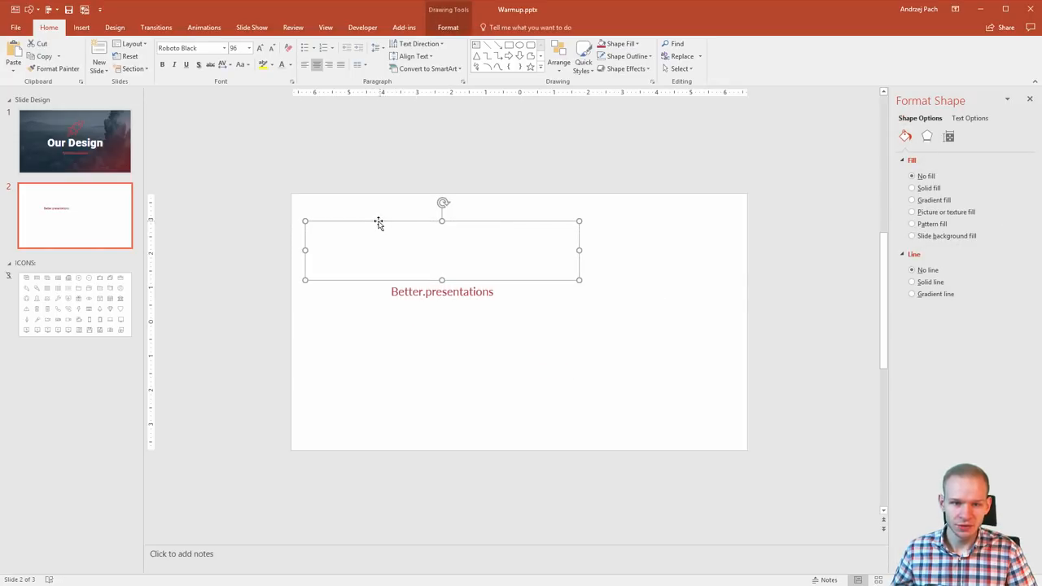
Recolour the title dark blue, left-align it, and rewrite the tagline as a small grey caption beneath
{"action": "left_click", "coordinate": [286, 65]}
{"action": "type", "text": "Our Design"}
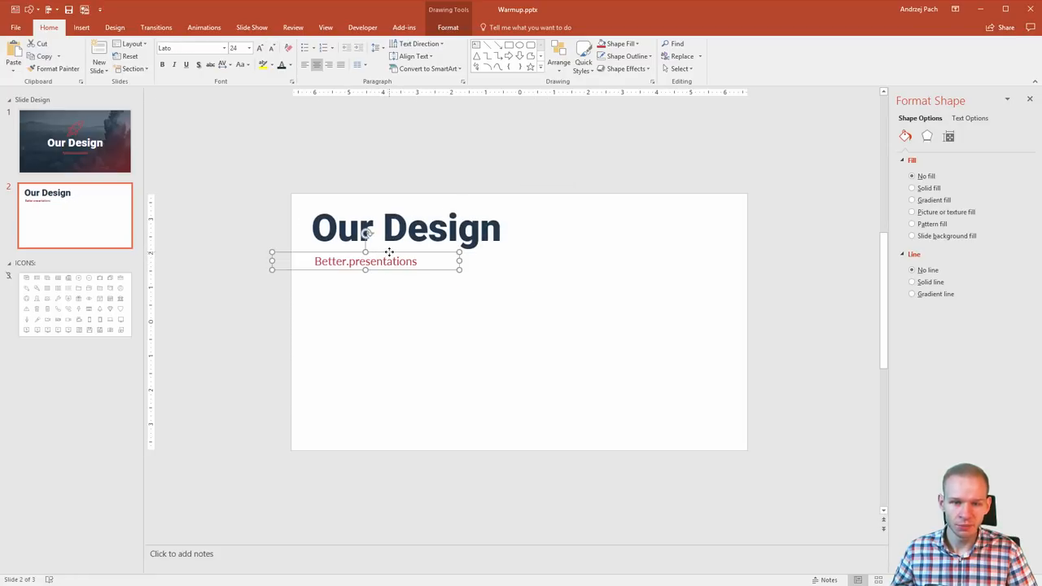
{"action": "left_click", "coordinate": [289, 65]}
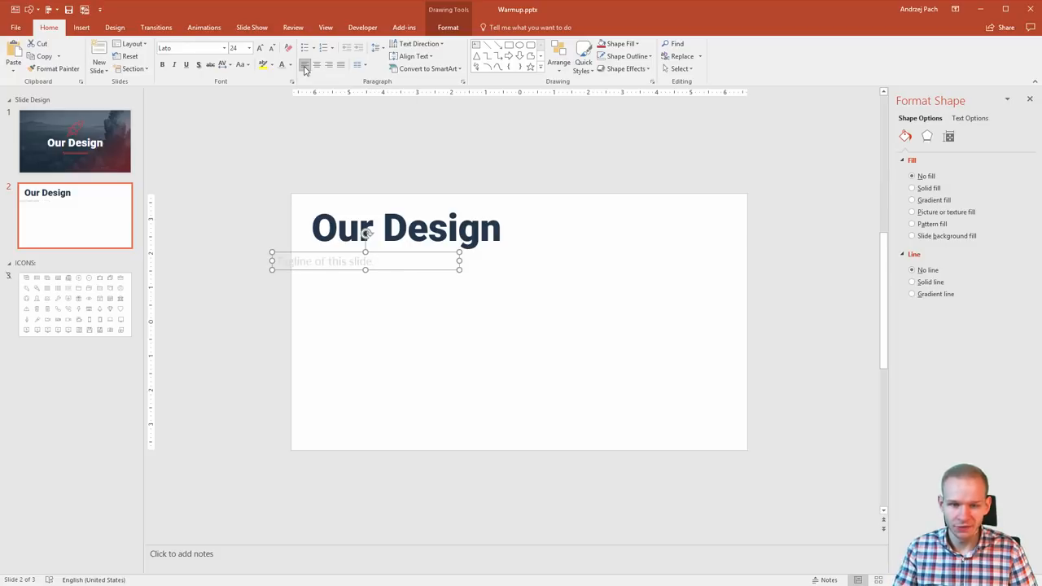
{"action": "left_click", "coordinate": [270, 48]}
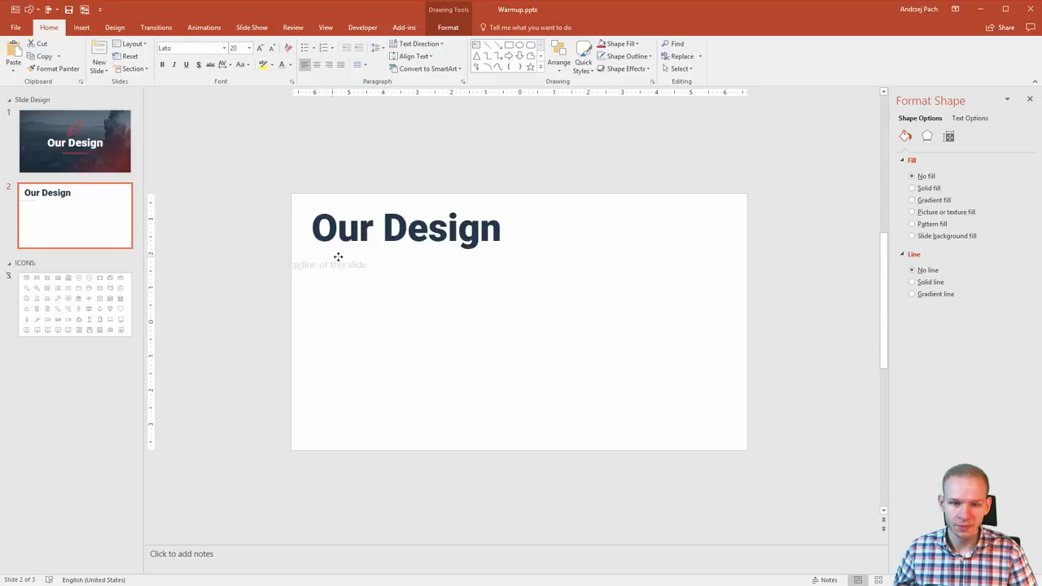
{"action": "left_click", "coordinate": [354, 263]}
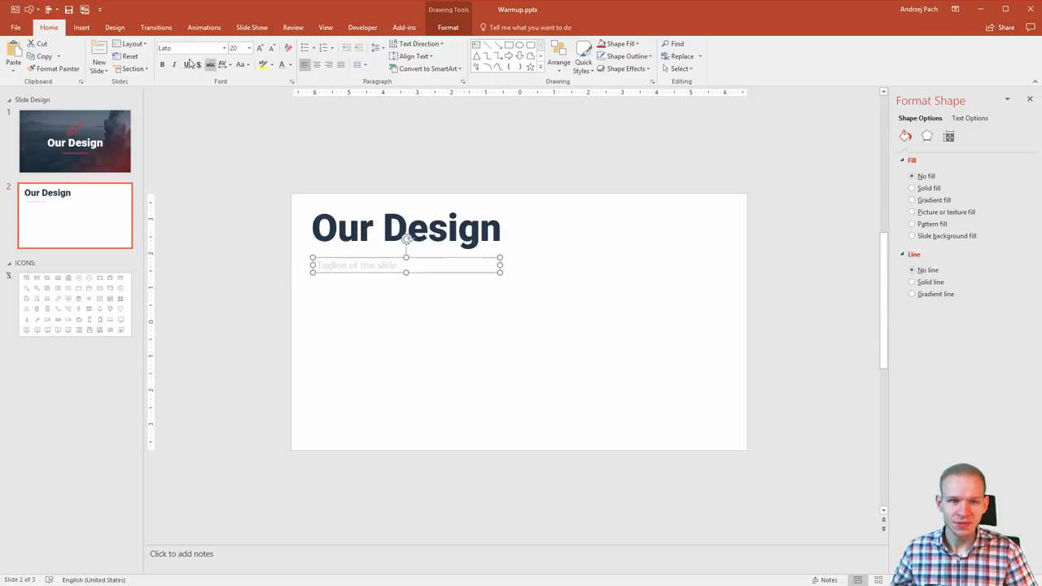
Duplicate the tagline box lower down and place a large grey # text box at its left
{"action": "key", "text": "ctrl+v"}
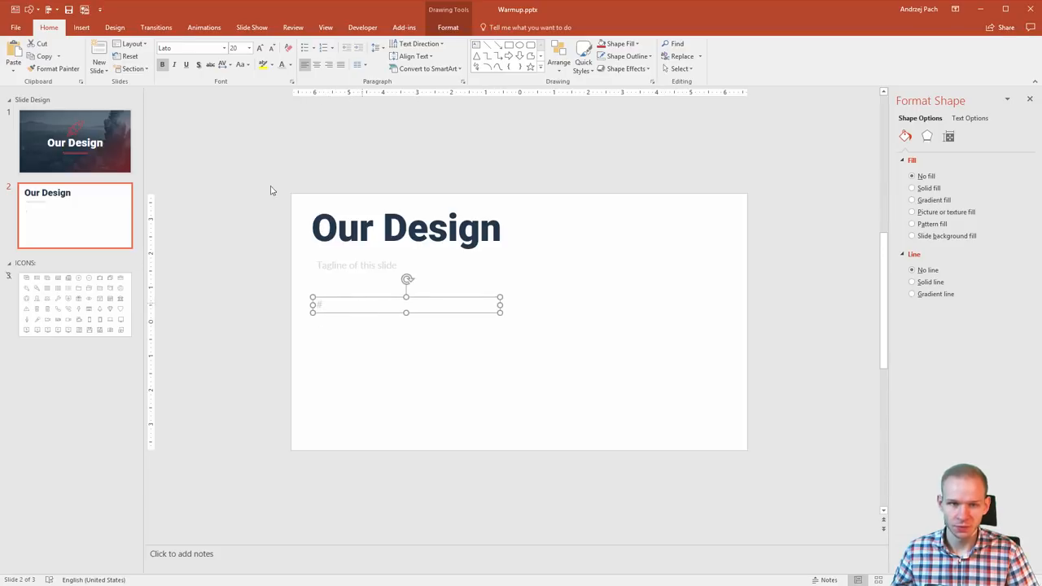
{"action": "left_click", "coordinate": [259, 47]}
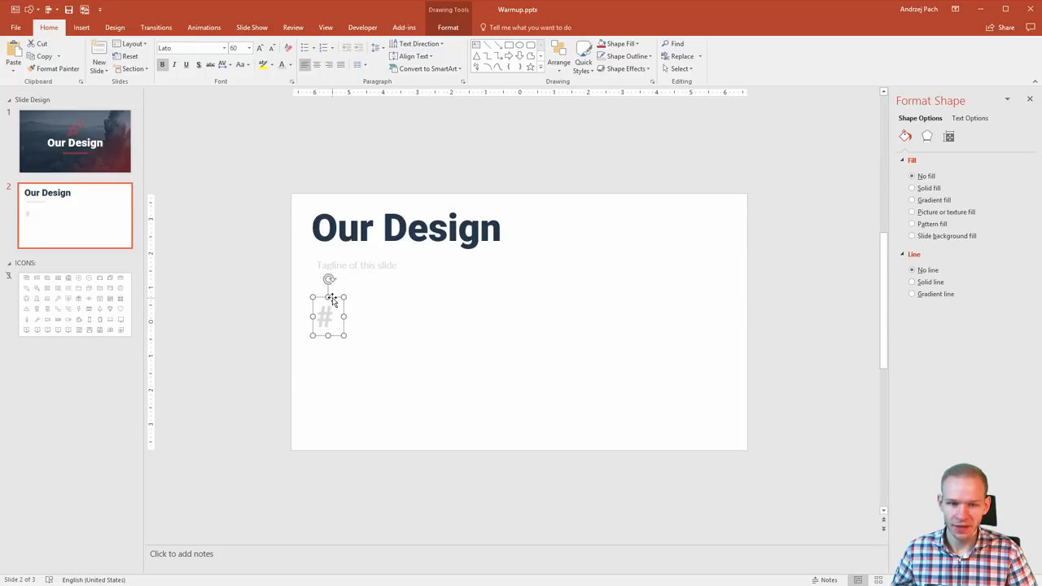
{"action": "left_click_drag", "start_coordinate": [329, 306], "coordinate": [326, 296]}
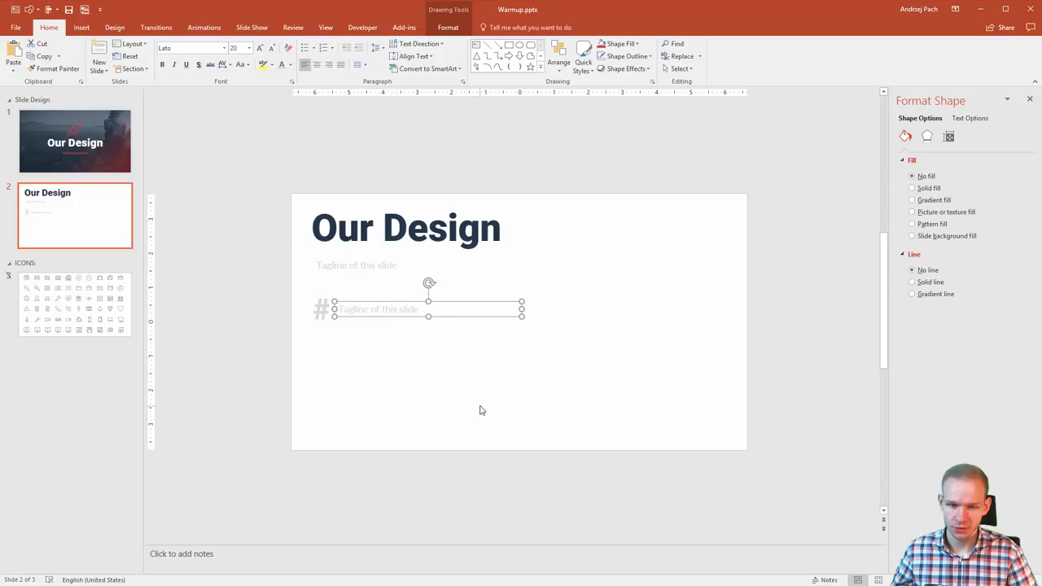
Fill the hashtag block with lorem ipsum from slide 1's notes, in Lato Light, justified
{"action": "left_click", "coordinate": [75, 140]}
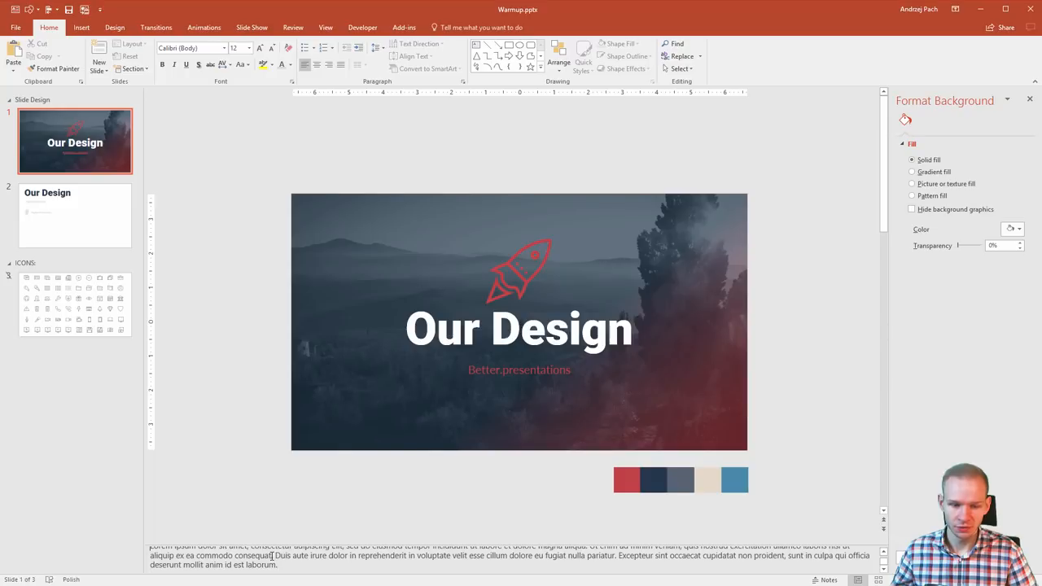
{"action": "left_click", "coordinate": [74, 215]}
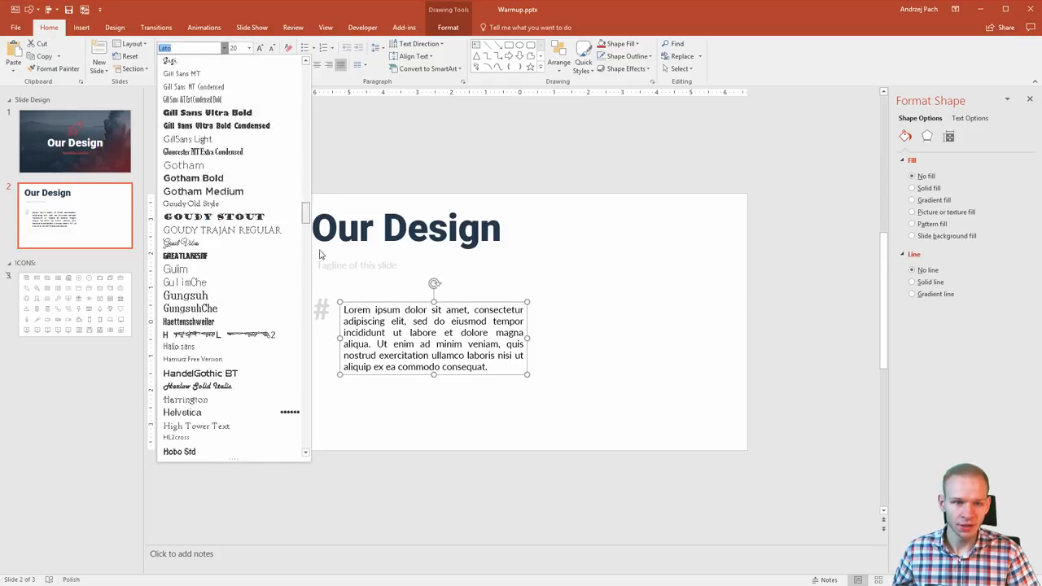
{"action": "scroll", "scroll_direction": "down", "scroll_amount": 3}
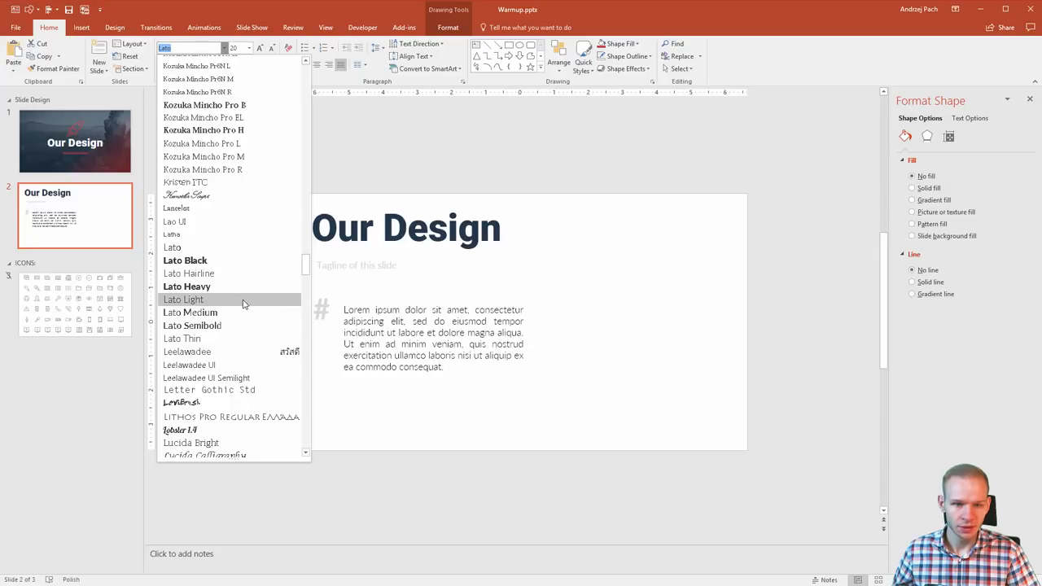
{"action": "mouse_move", "coordinate": [243, 304]}
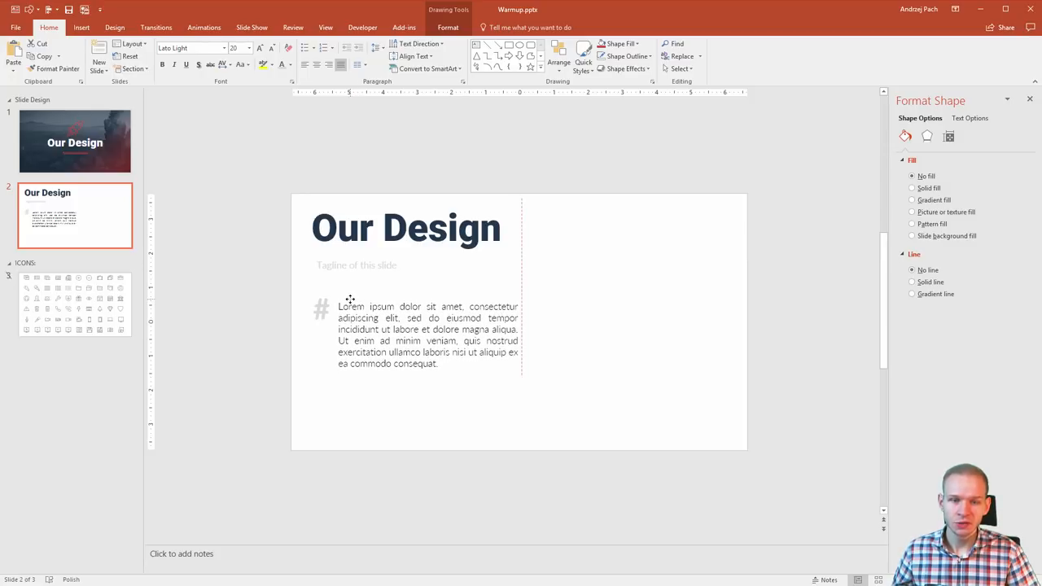
{"action": "left_click", "coordinate": [287, 302]}
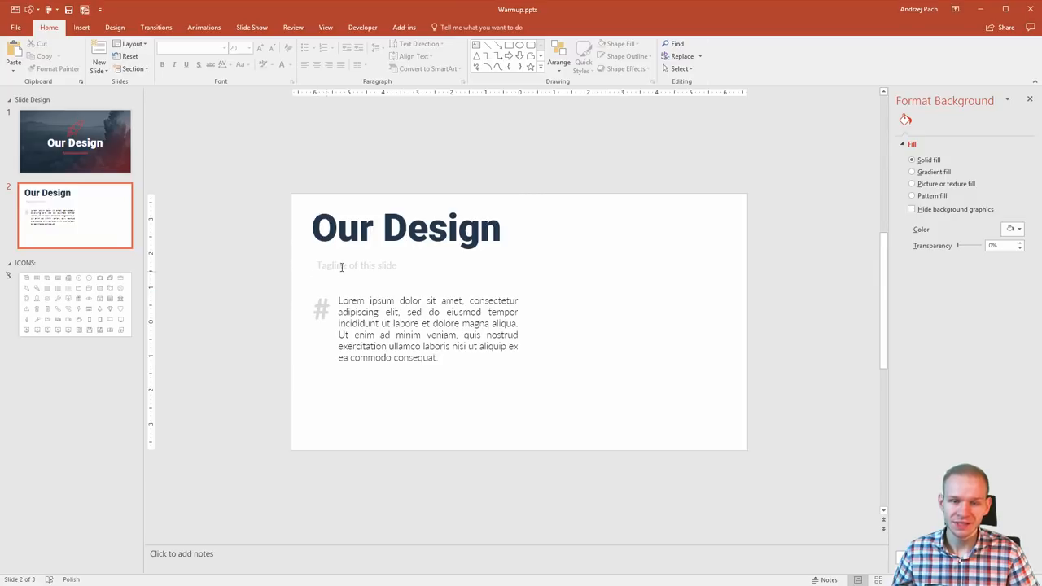
Retitle the slide 'Here comes the title' and insert the rock-climber photo
{"action": "left_click", "coordinate": [354, 264]}
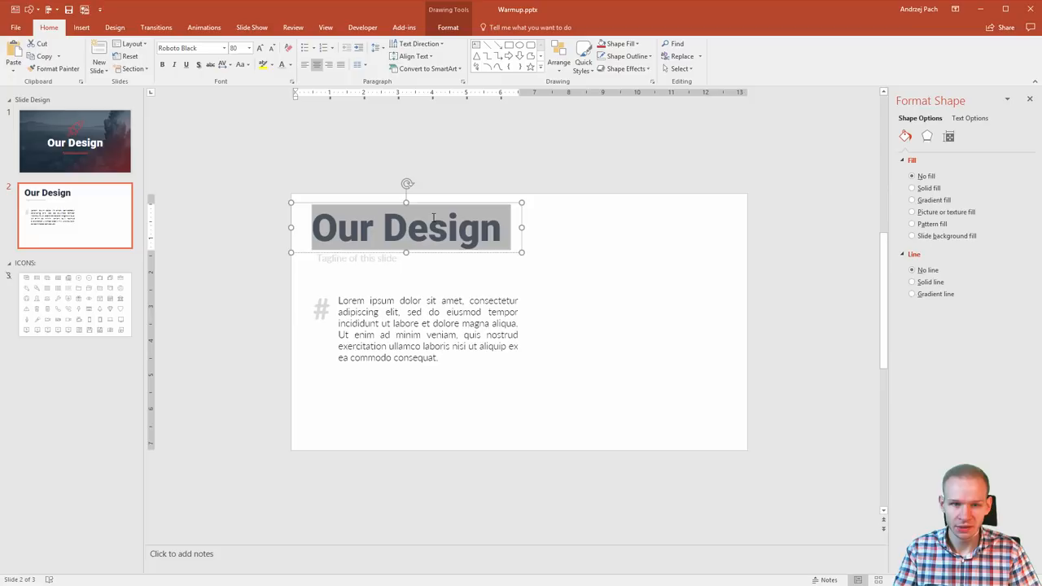
{"action": "type", "text": "Here comes the title"}
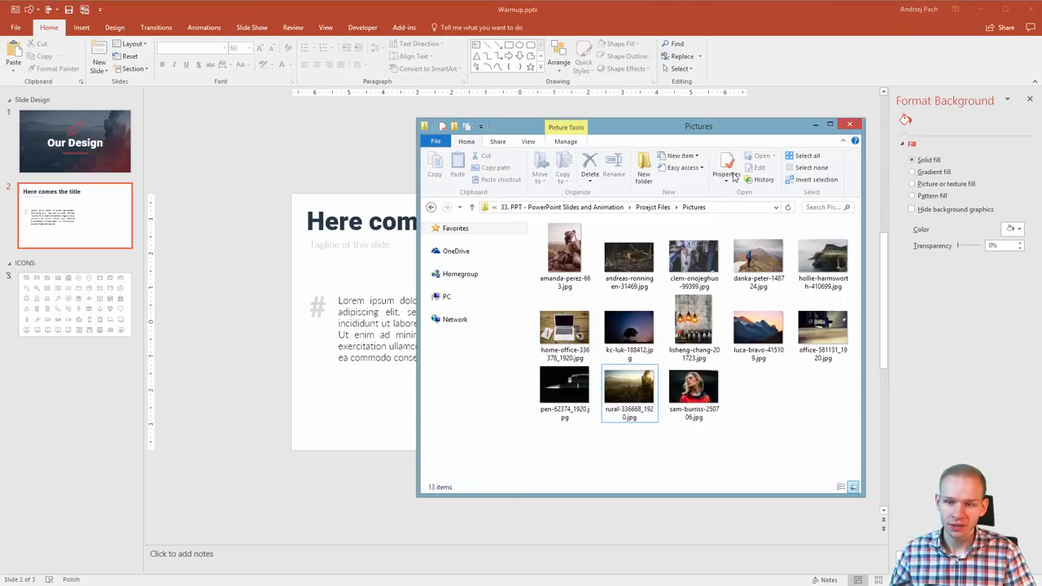
{"action": "left_click", "coordinate": [564, 247]}
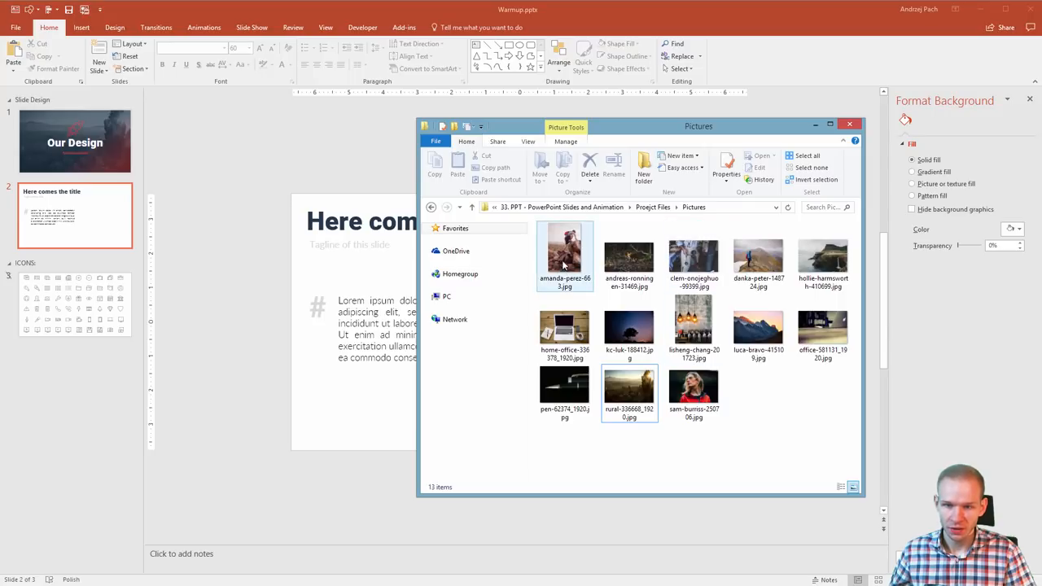
{"action": "left_click", "coordinate": [563, 257]}
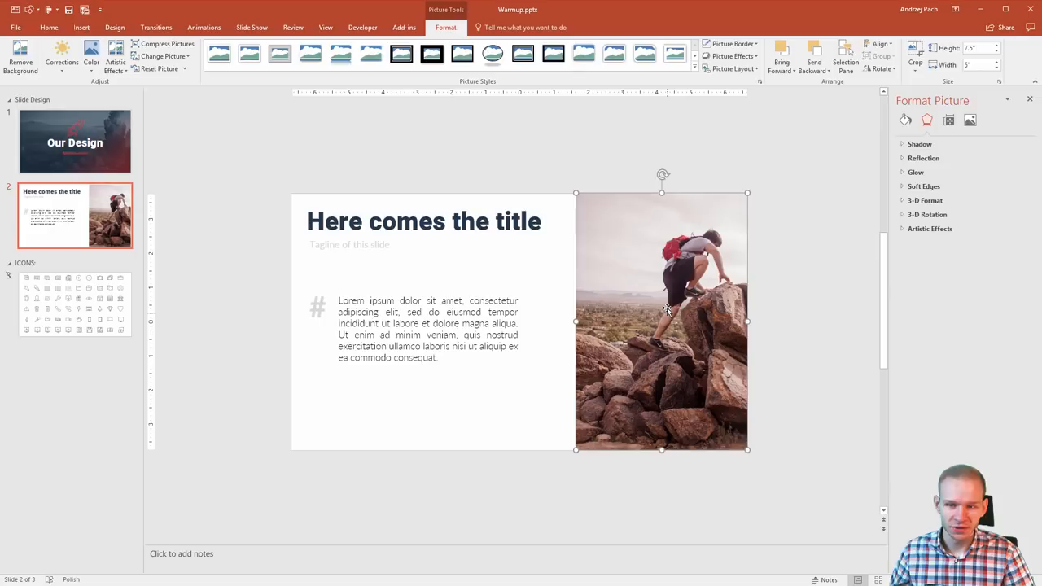
{"action": "mouse_move", "coordinate": [560, 454]}
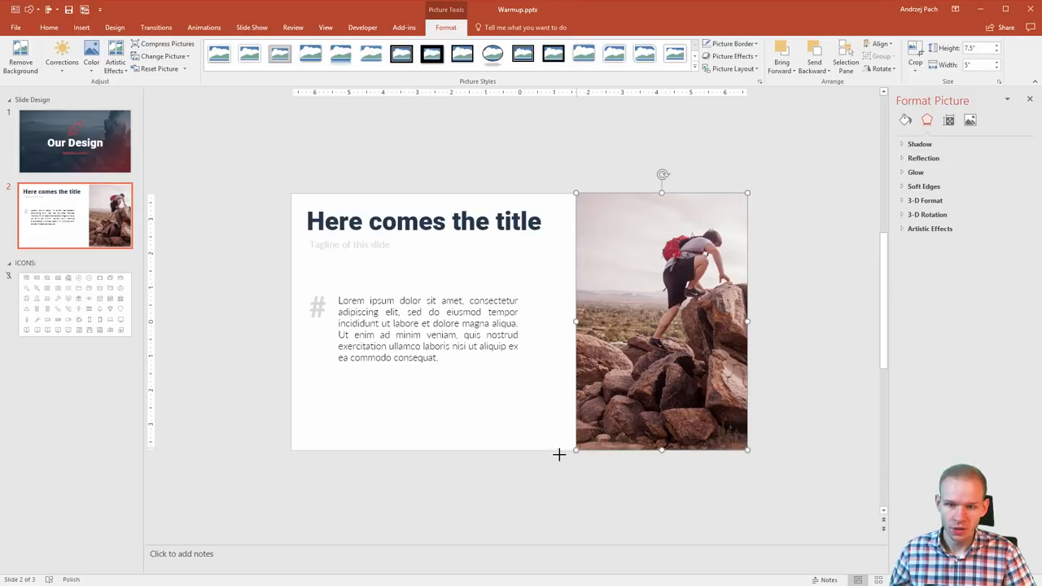
Enlarge the climber photo to full slide height and crop it flush to the slide edges
{"action": "left_click_drag", "start_coordinate": [661, 449], "coordinate": [648, 485]}
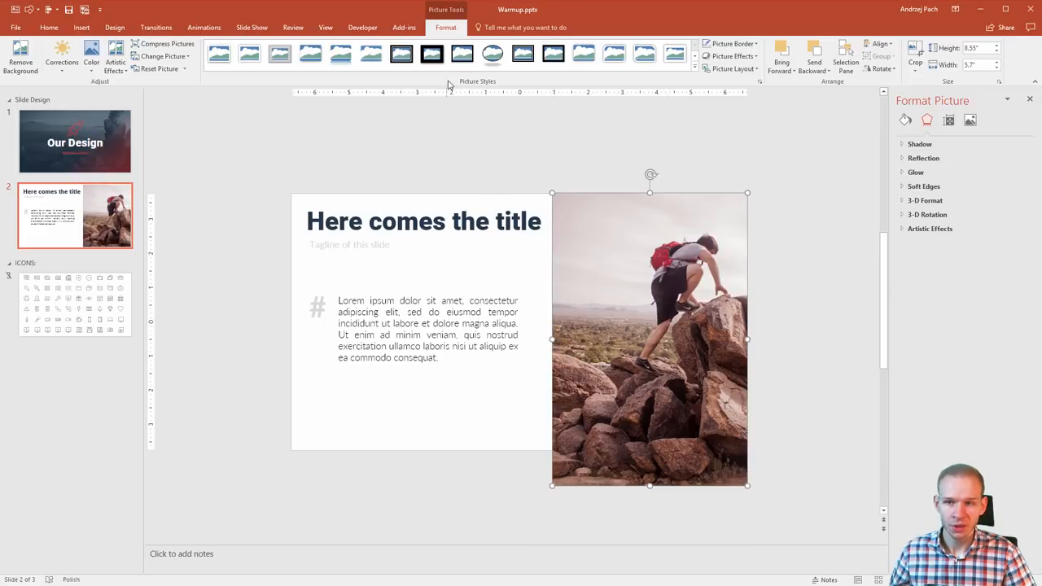
{"action": "left_click", "coordinate": [915, 51]}
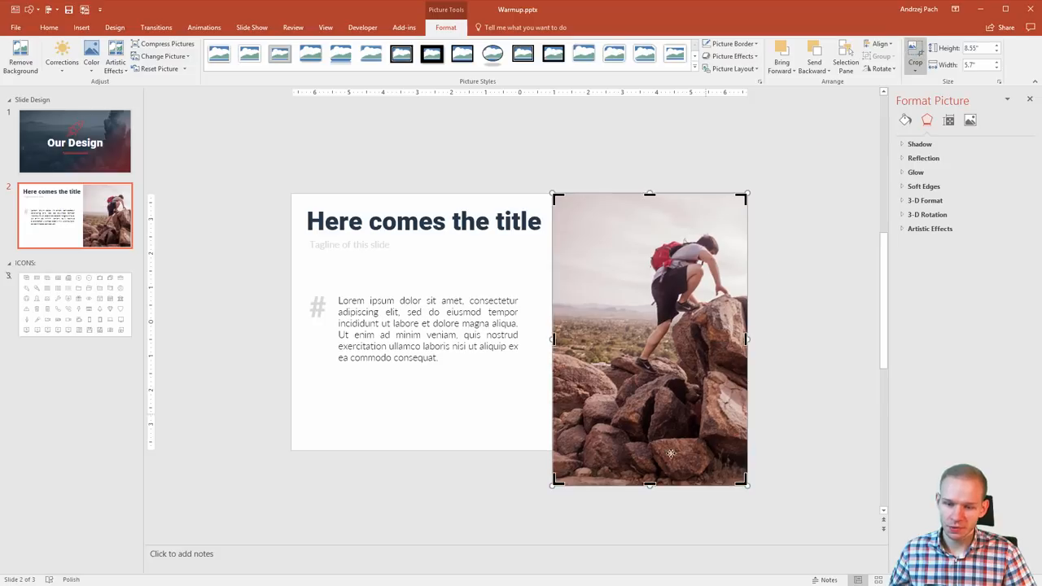
{"action": "left_click_drag", "start_coordinate": [649, 482], "coordinate": [650, 449]}
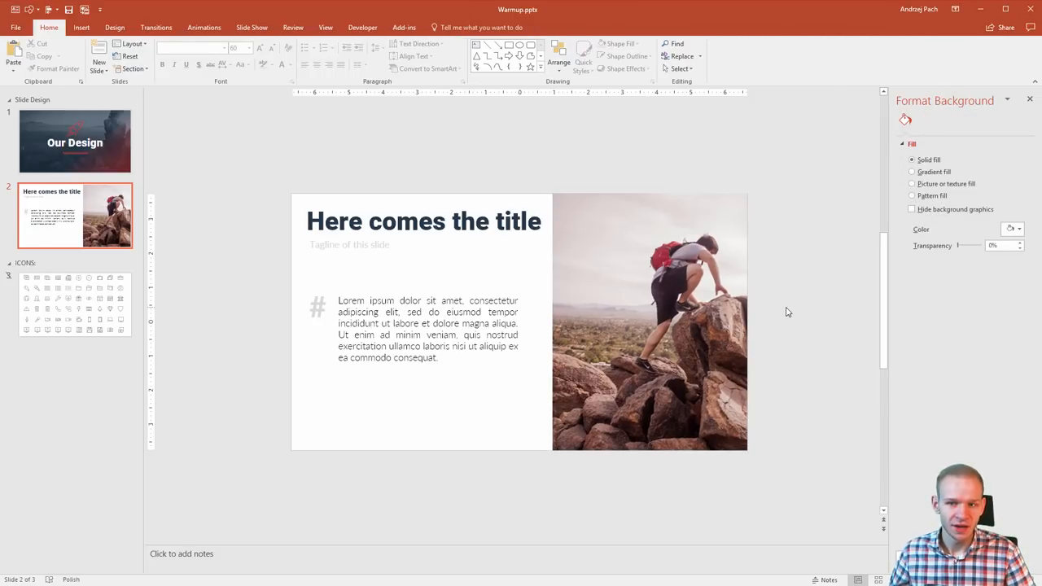
{"action": "mouse_move", "coordinate": [659, 273]}
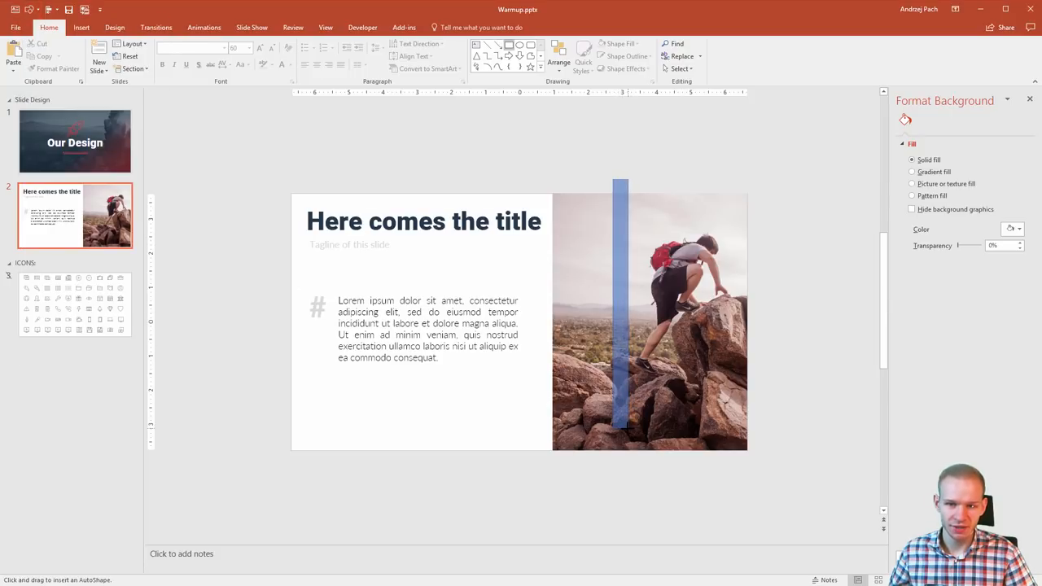
Fill the tall bar with white, remove its outline, and angle it across the photo
{"action": "left_click", "coordinate": [619, 306]}
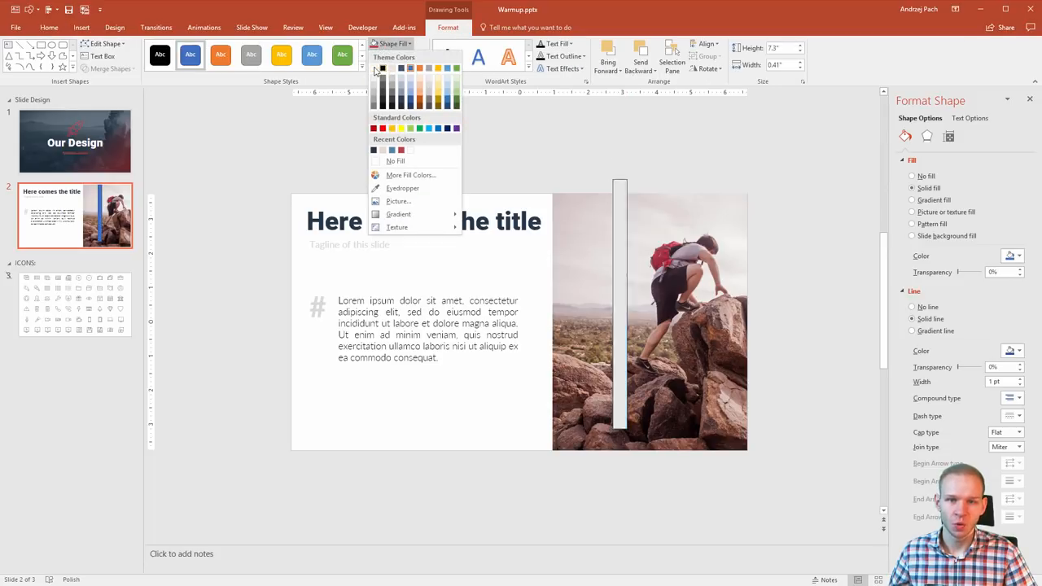
{"action": "left_click", "coordinate": [397, 56]}
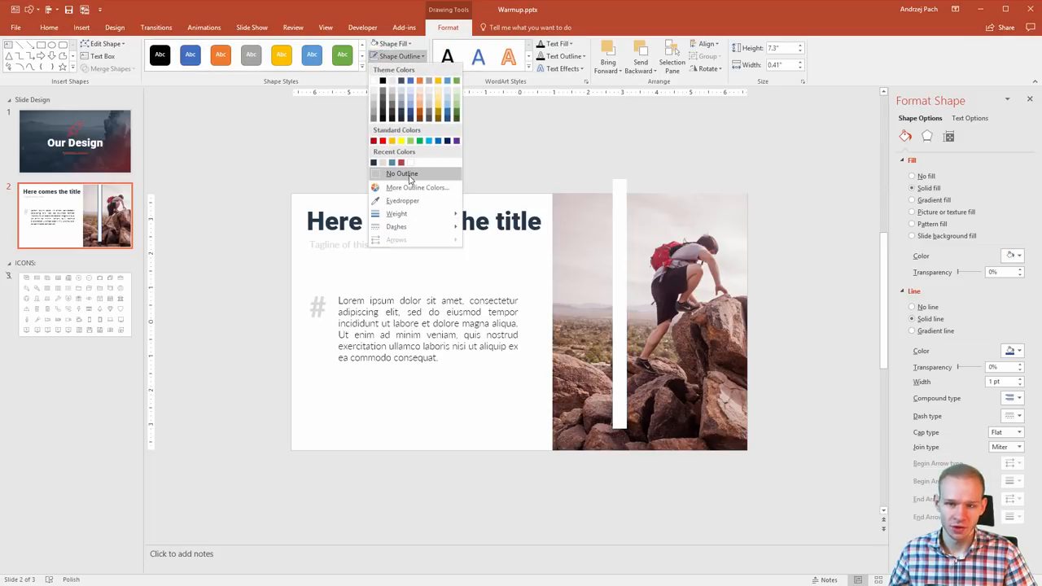
{"action": "left_click", "coordinate": [402, 172]}
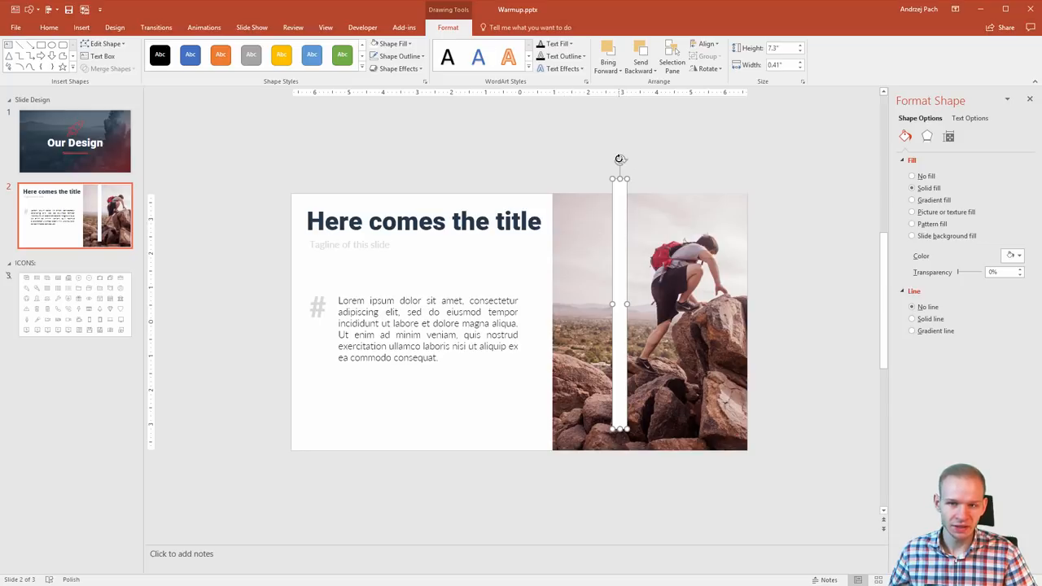
{"action": "left_click_drag", "start_coordinate": [618, 160], "coordinate": [569, 162]}
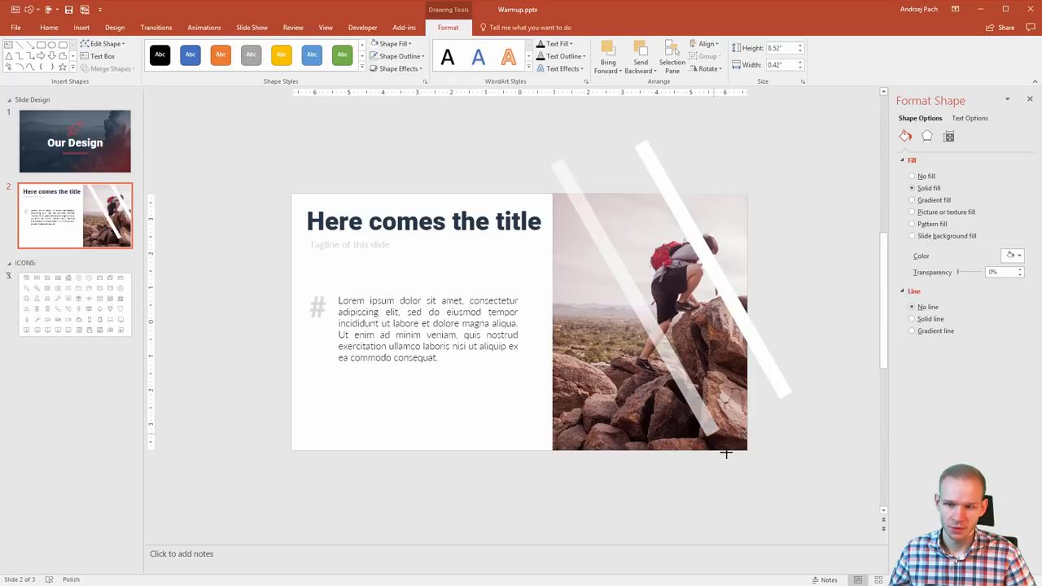
Position further white stripes so two run in each diagonal direction, crossing like a grid
{"action": "left_click_drag", "start_coordinate": [726, 453], "coordinate": [749, 491]}
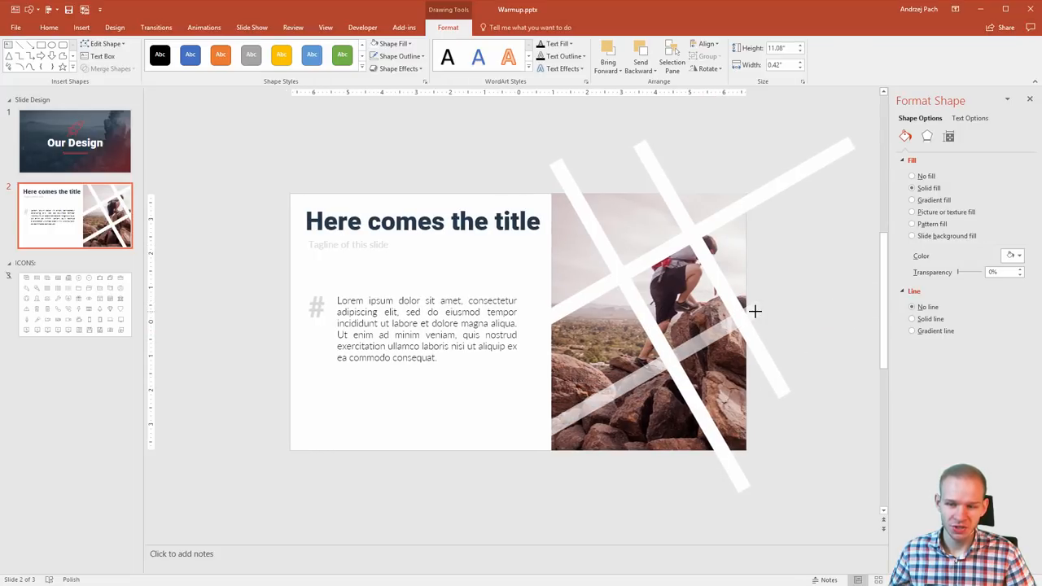
{"action": "left_click_drag", "start_coordinate": [755, 311], "coordinate": [847, 146]}
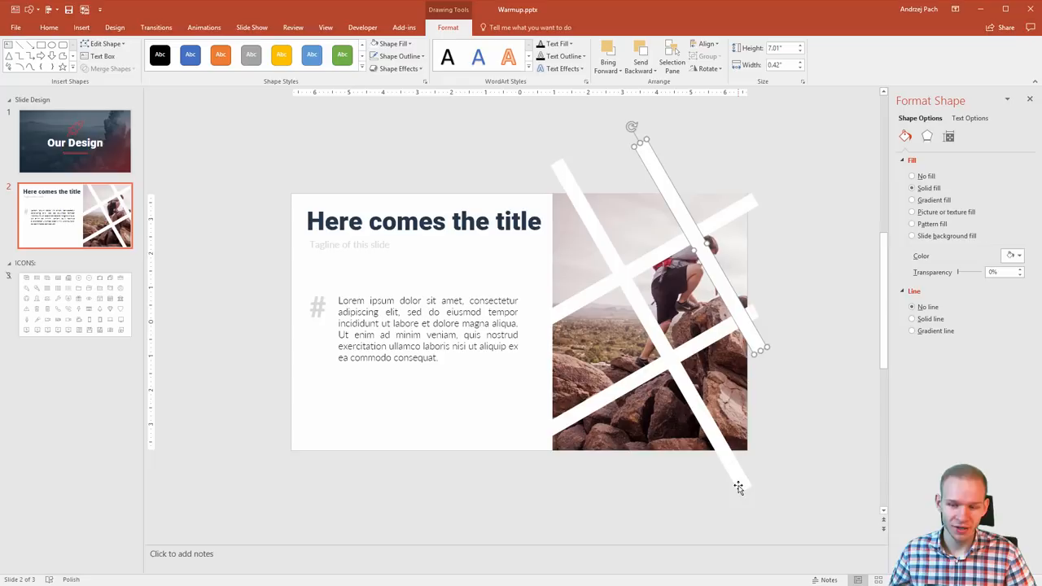
{"action": "left_click", "coordinate": [788, 364]}
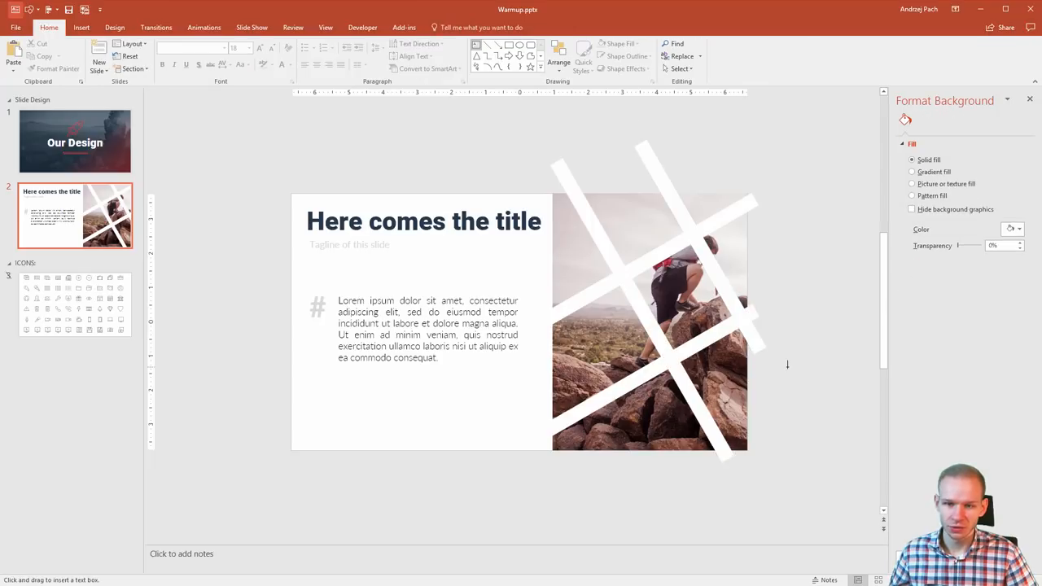
Draw a rotated white rectangle masking the photo's top-left corner and layer the photo beneath it
{"action": "left_click", "coordinate": [533, 57]}
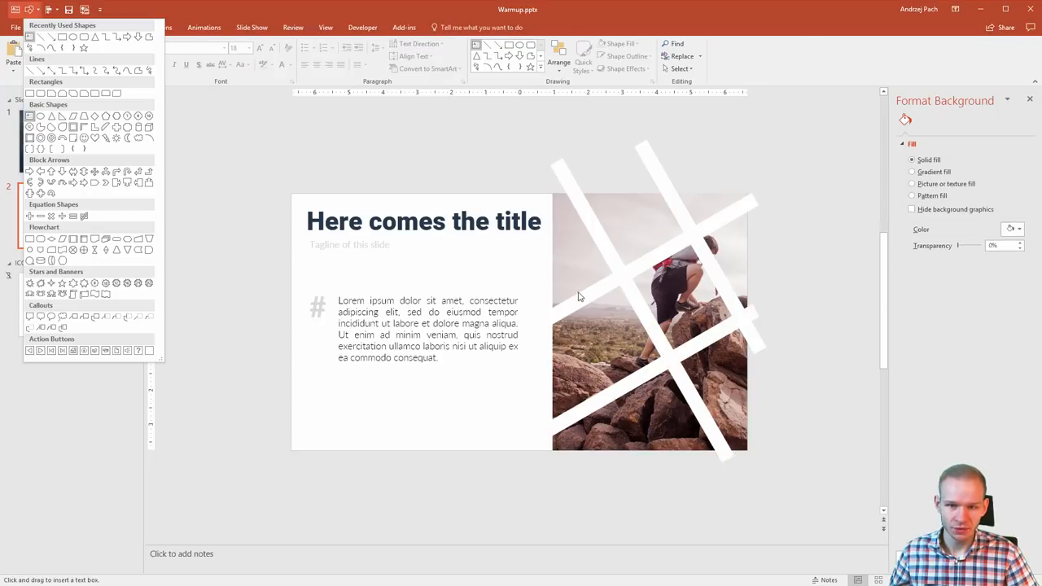
{"action": "mouse_move", "coordinate": [567, 296]}
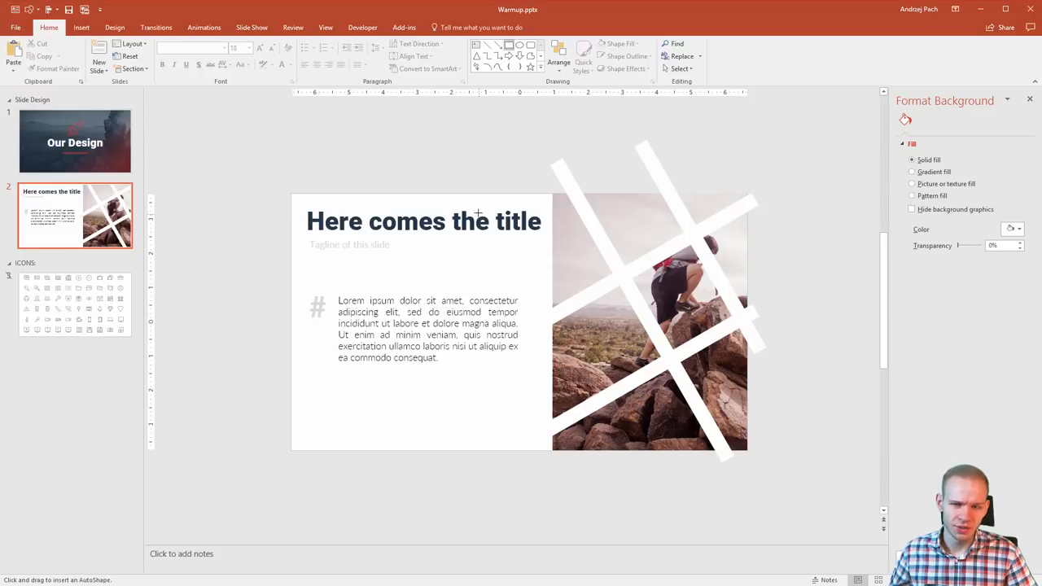
{"action": "left_click_drag", "start_coordinate": [482, 161], "coordinate": [581, 278]}
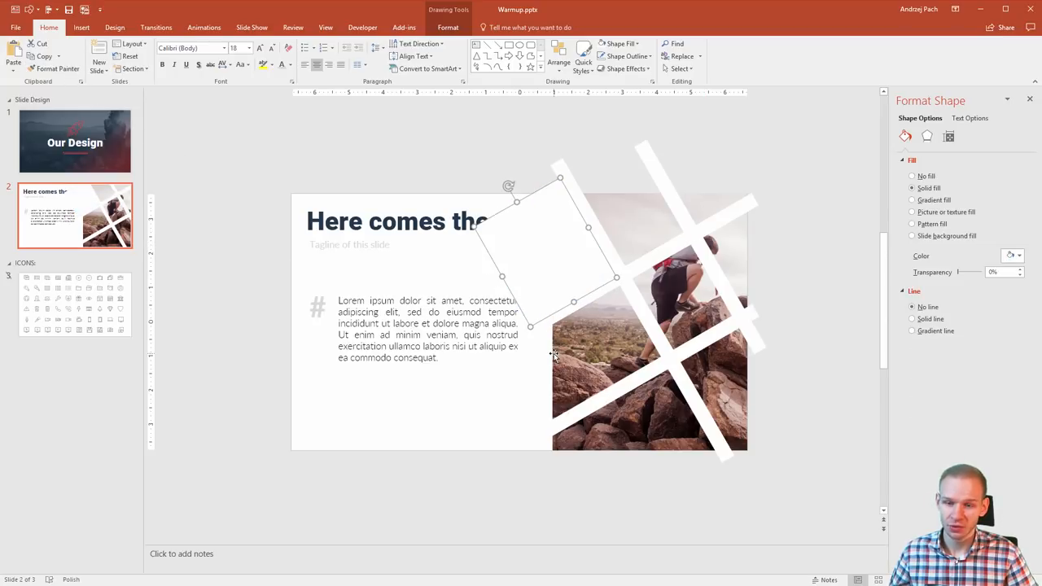
{"action": "right_click", "coordinate": [553, 355]}
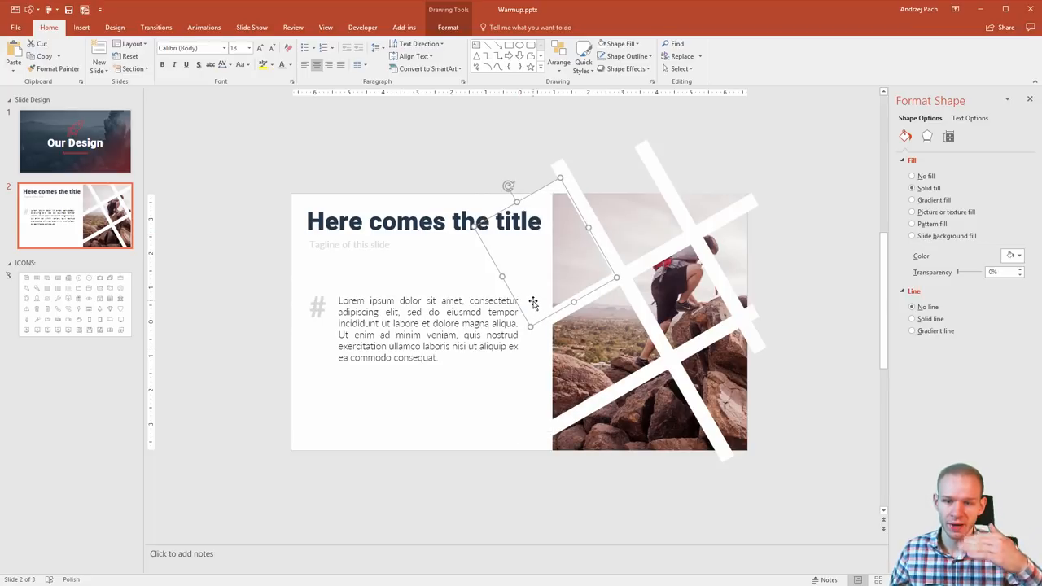
{"action": "left_click", "coordinate": [648, 322]}
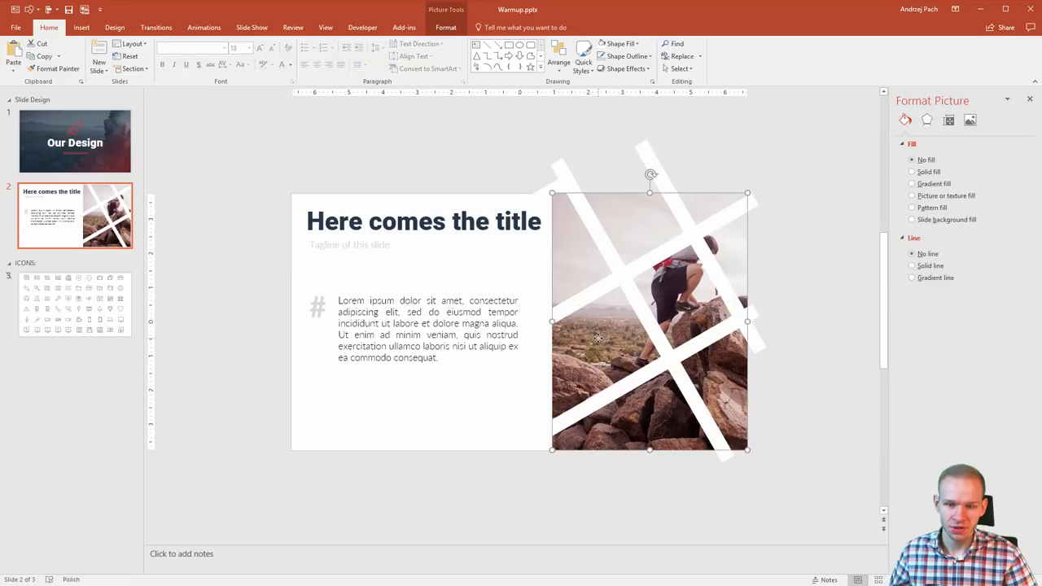
{"action": "right_click", "coordinate": [599, 336]}
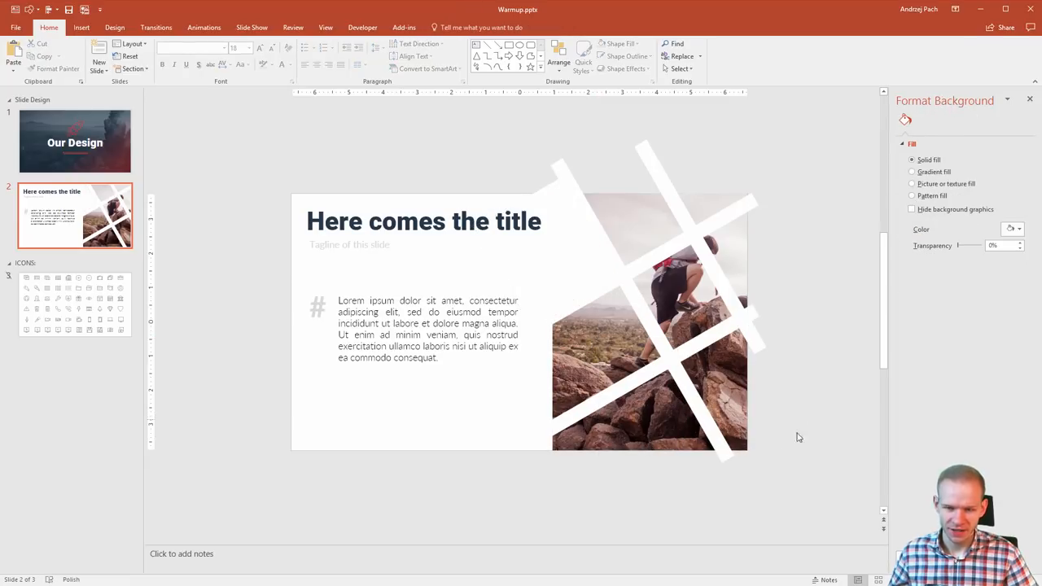
{"action": "mouse_move", "coordinate": [584, 431]}
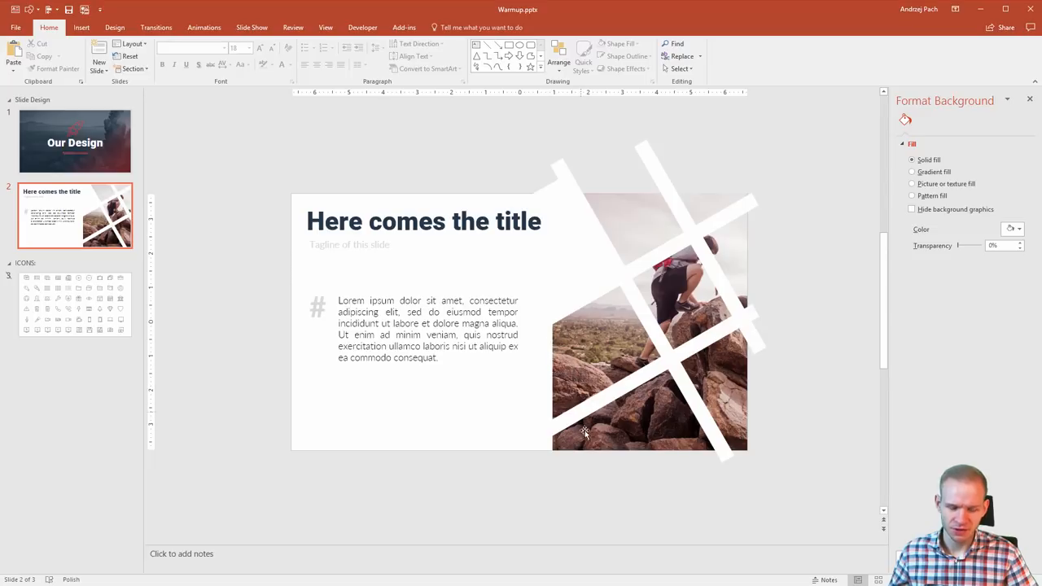
{"action": "mouse_move", "coordinate": [747, 453]}
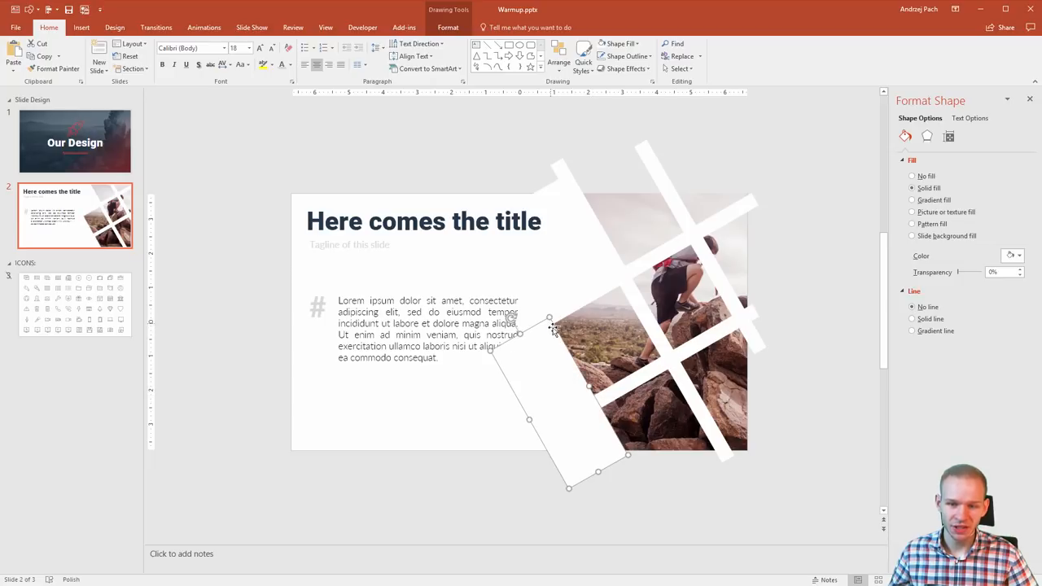
{"action": "mouse_move", "coordinate": [612, 403]}
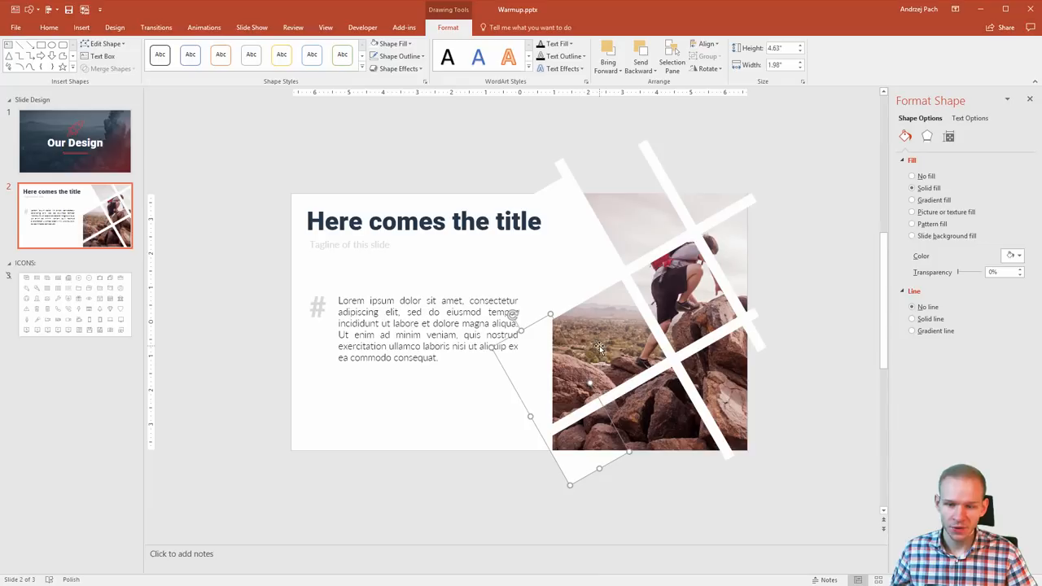
Check the photo's stacking under the bottom-left corner rectangle and view the finished slide
{"action": "left_click", "coordinate": [650, 322]}
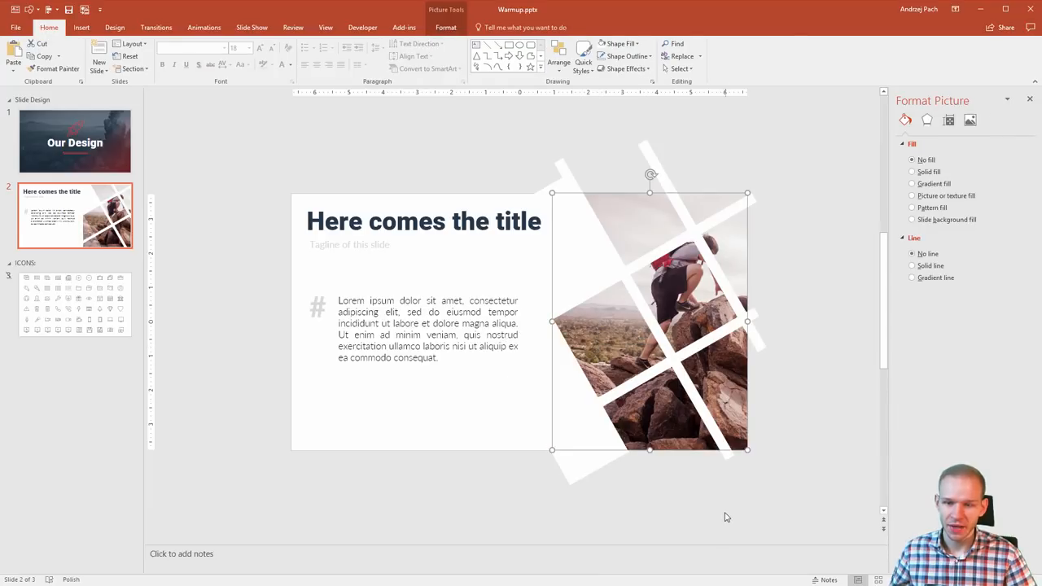
{"action": "left_click", "coordinate": [101, 533]}
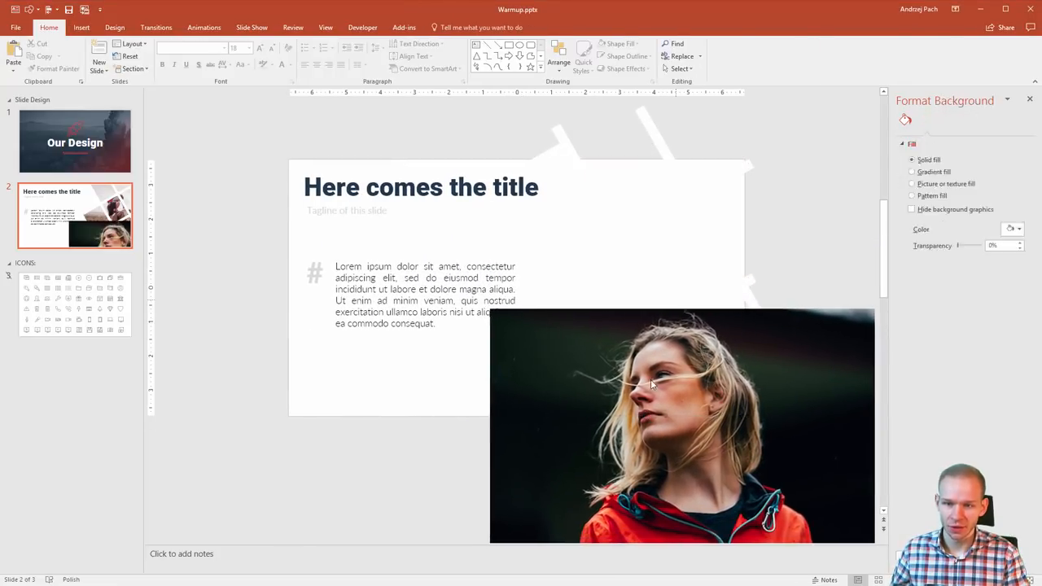
Send the pasted photos to the back and fit the coastal cliff landscape under the stripes and corner rectangles
{"action": "right_click", "coordinate": [651, 384]}
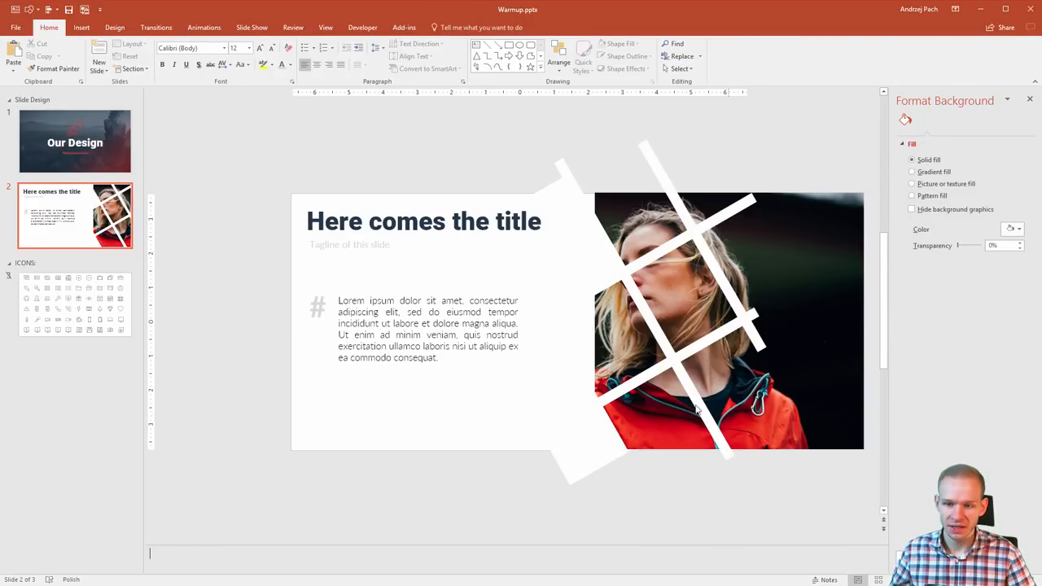
{"action": "left_click", "coordinate": [692, 326]}
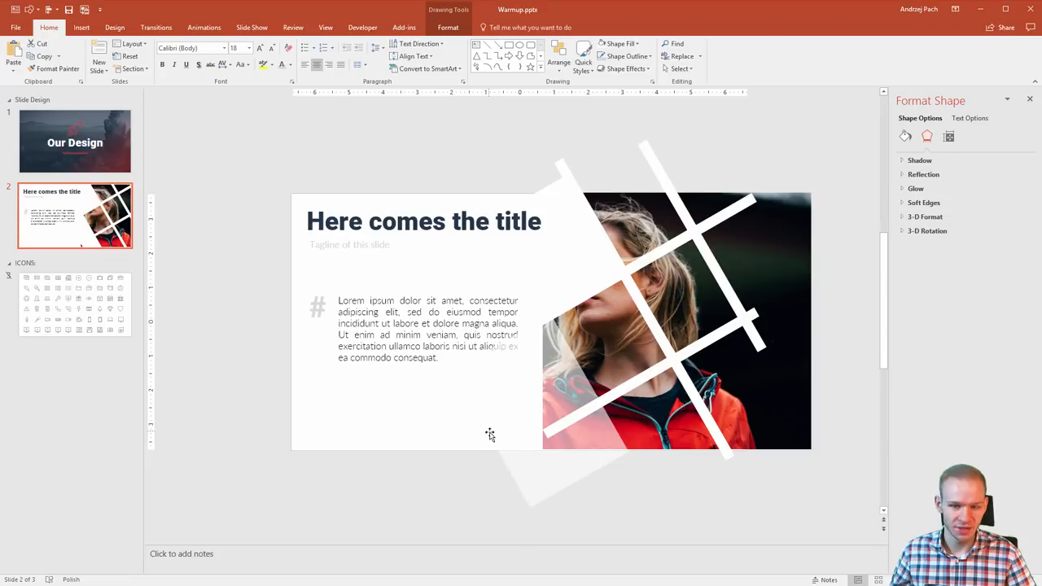
{"action": "left_click", "coordinate": [677, 300]}
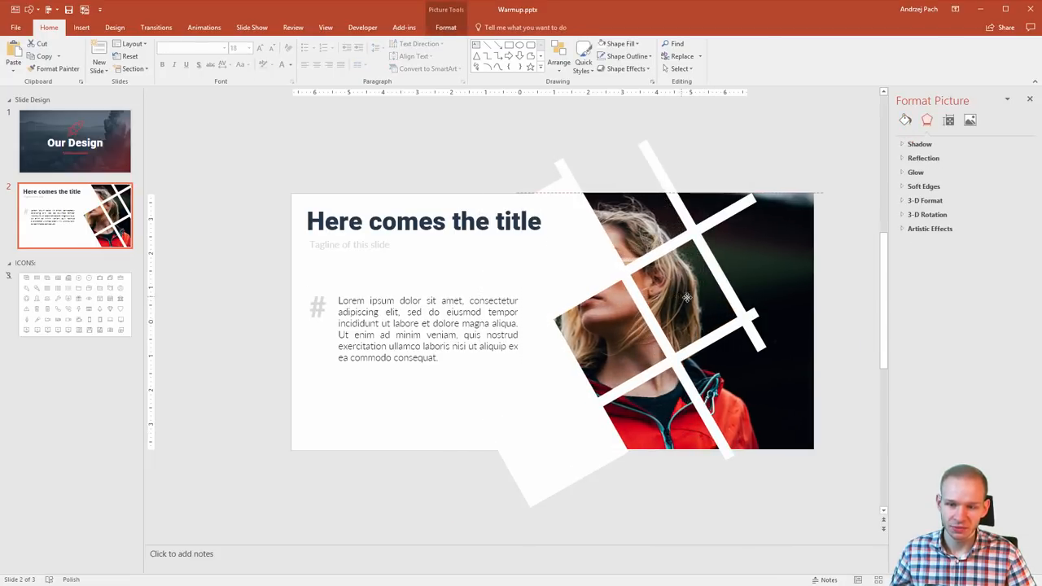
{"action": "left_click", "coordinate": [512, 251]}
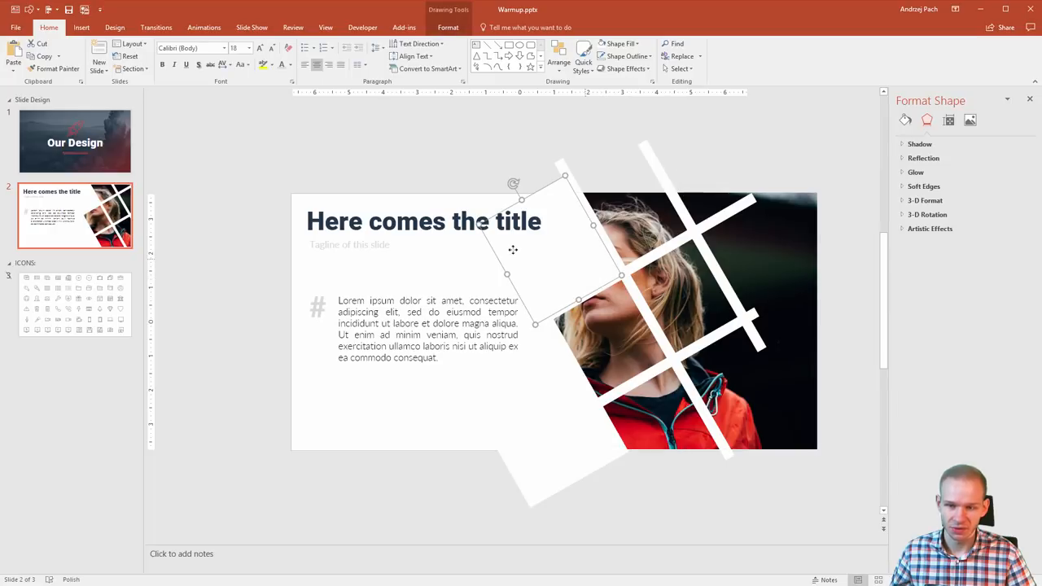
{"action": "left_click", "coordinate": [667, 301]}
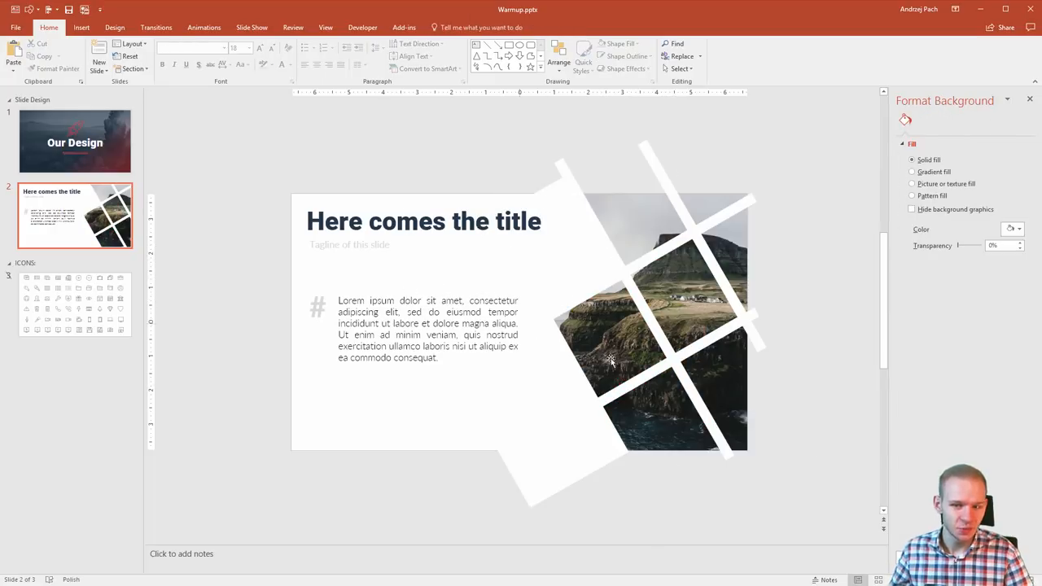
{"action": "mouse_move", "coordinate": [713, 307]}
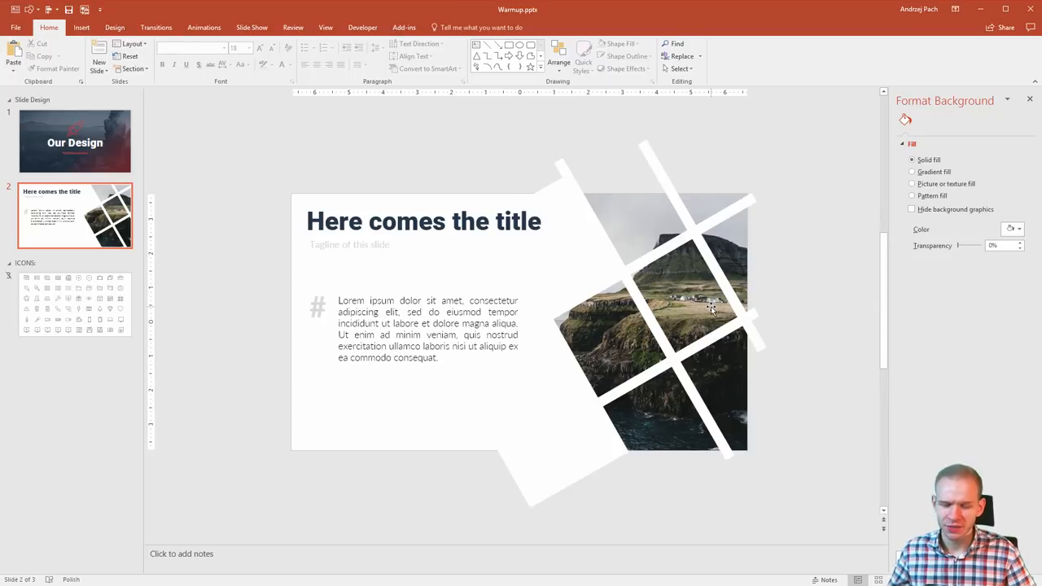
{"action": "mouse_move", "coordinate": [680, 227]}
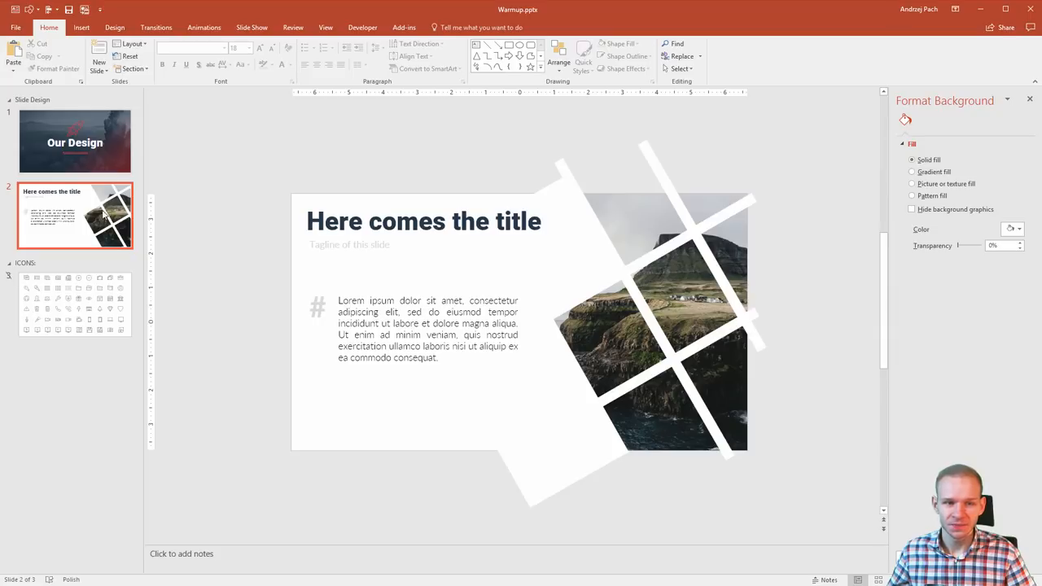
{"action": "mouse_move", "coordinate": [106, 218]}
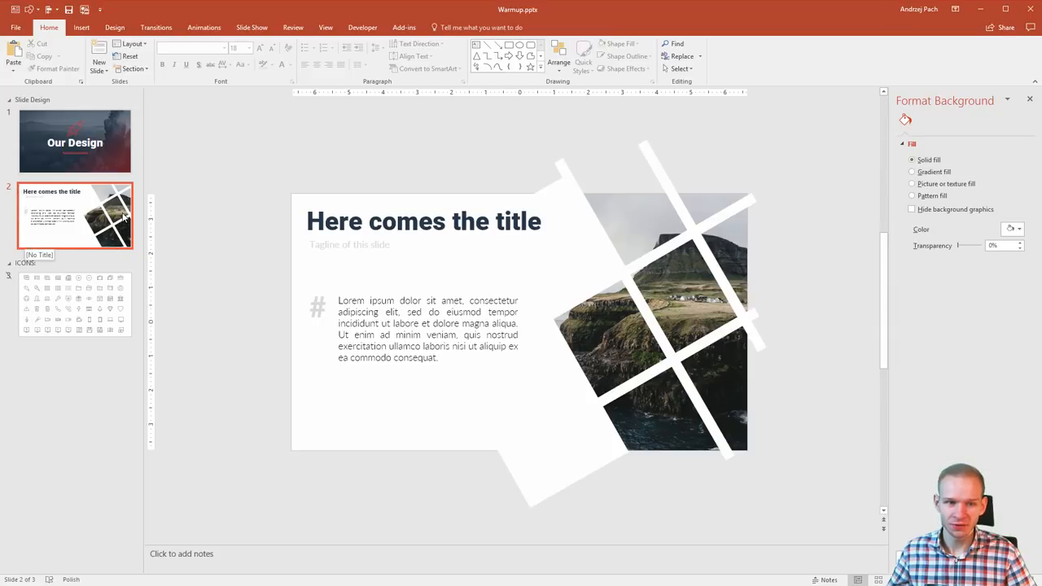
{"action": "left_click", "coordinate": [384, 406]}
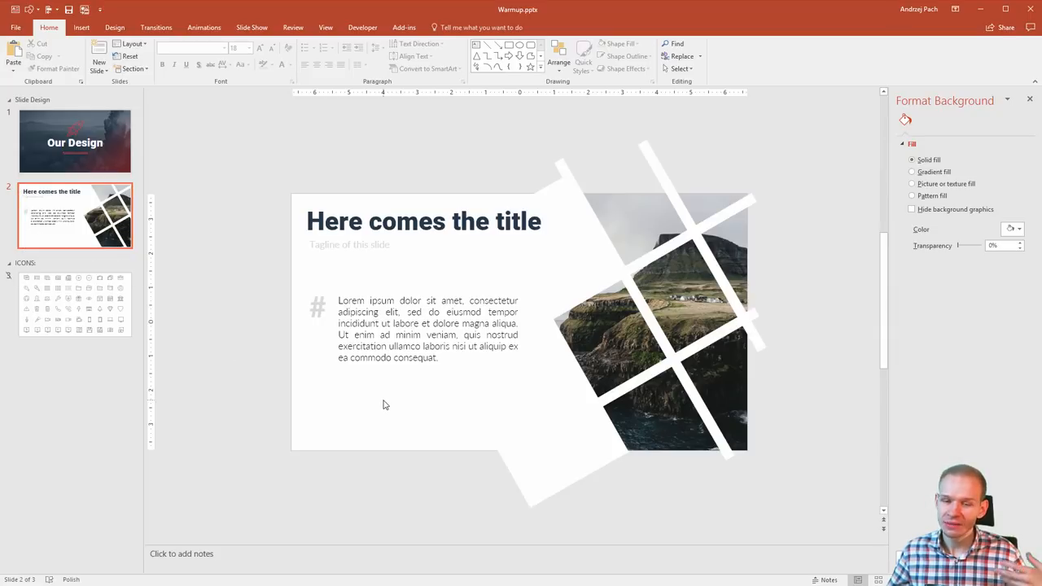
{"action": "mouse_move", "coordinate": [399, 410]}
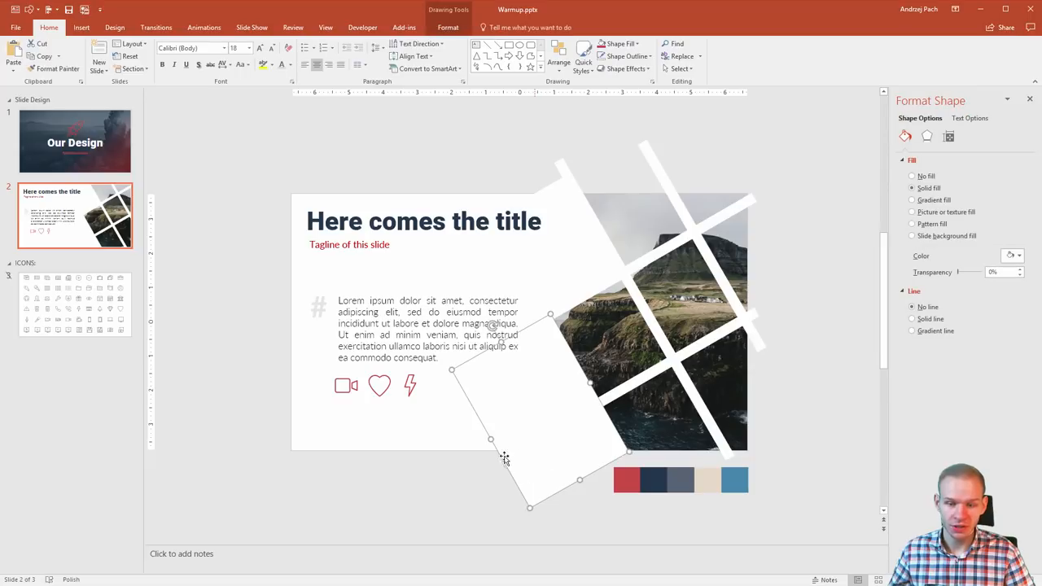
Enter Edit Points on the bottom white rectangle and bring up point options on a stripe vertex
{"action": "right_click", "coordinate": [504, 447]}
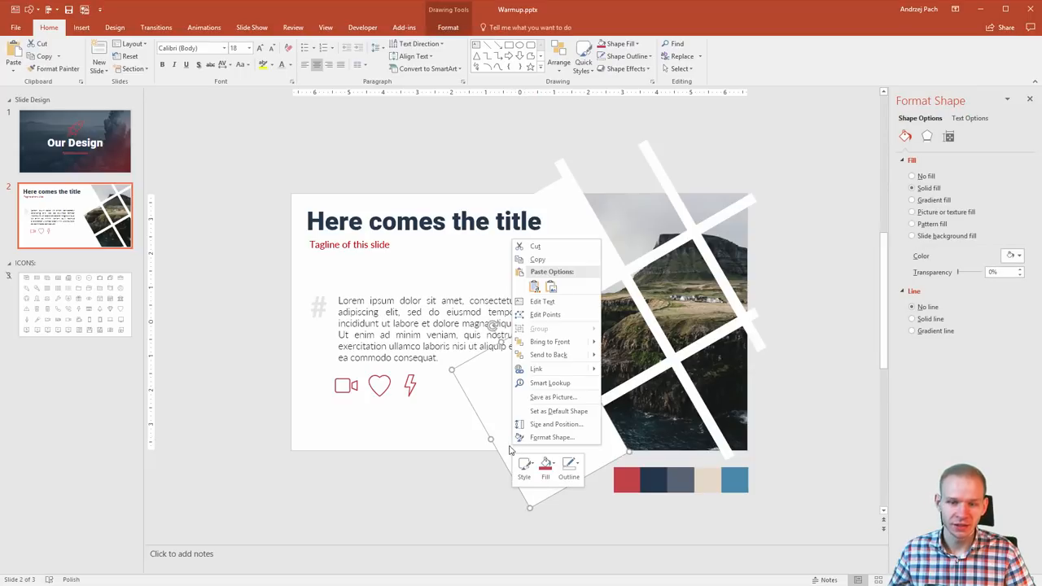
{"action": "left_click", "coordinate": [507, 469]}
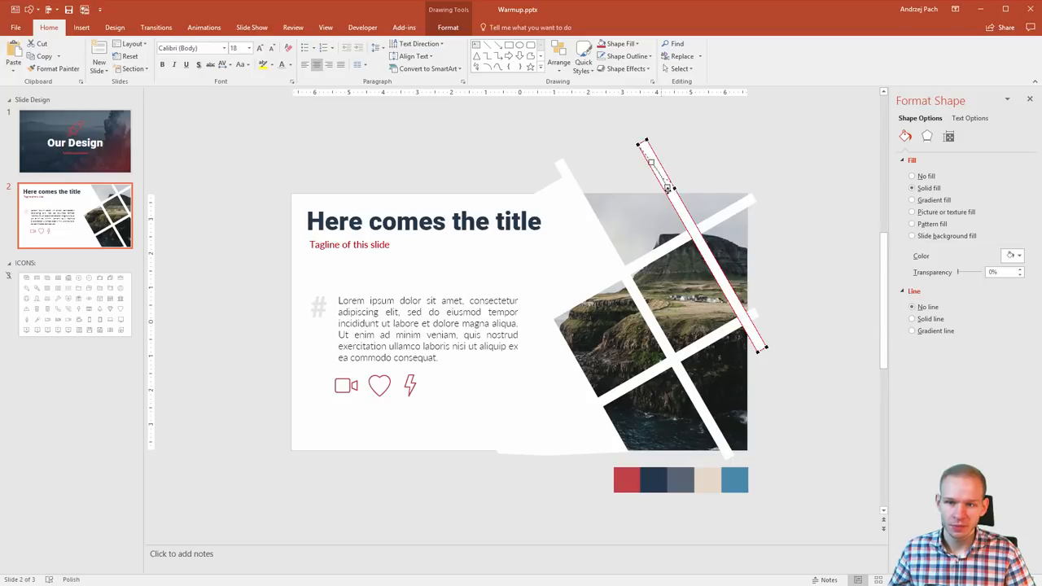
{"action": "right_click", "coordinate": [666, 188]}
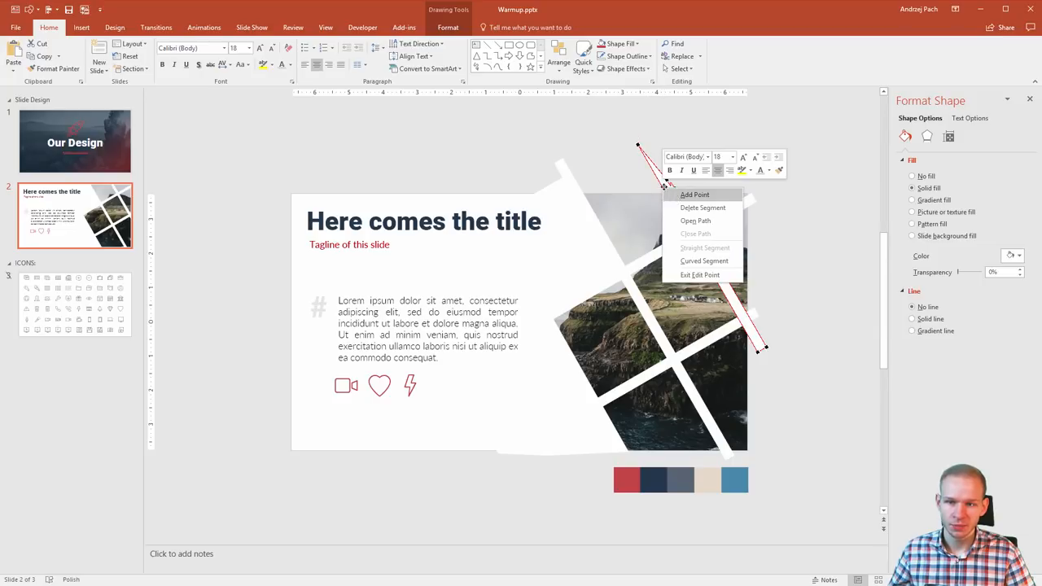